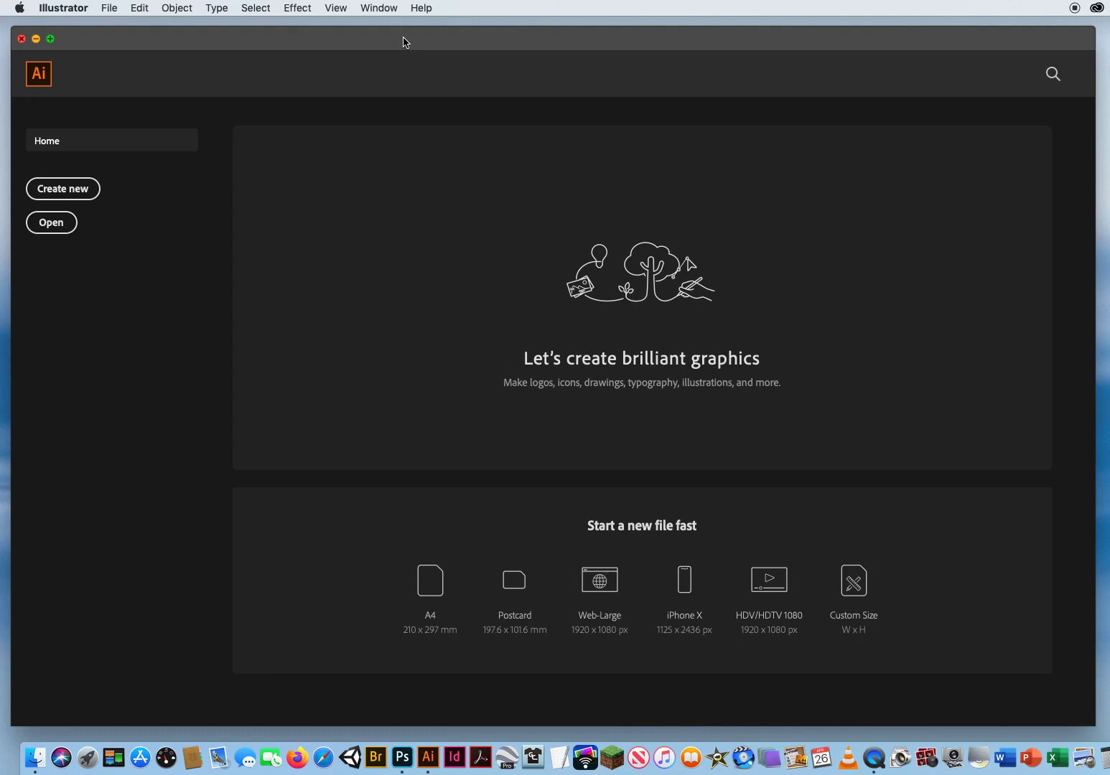
pyautogui.moveTo(405, 49)
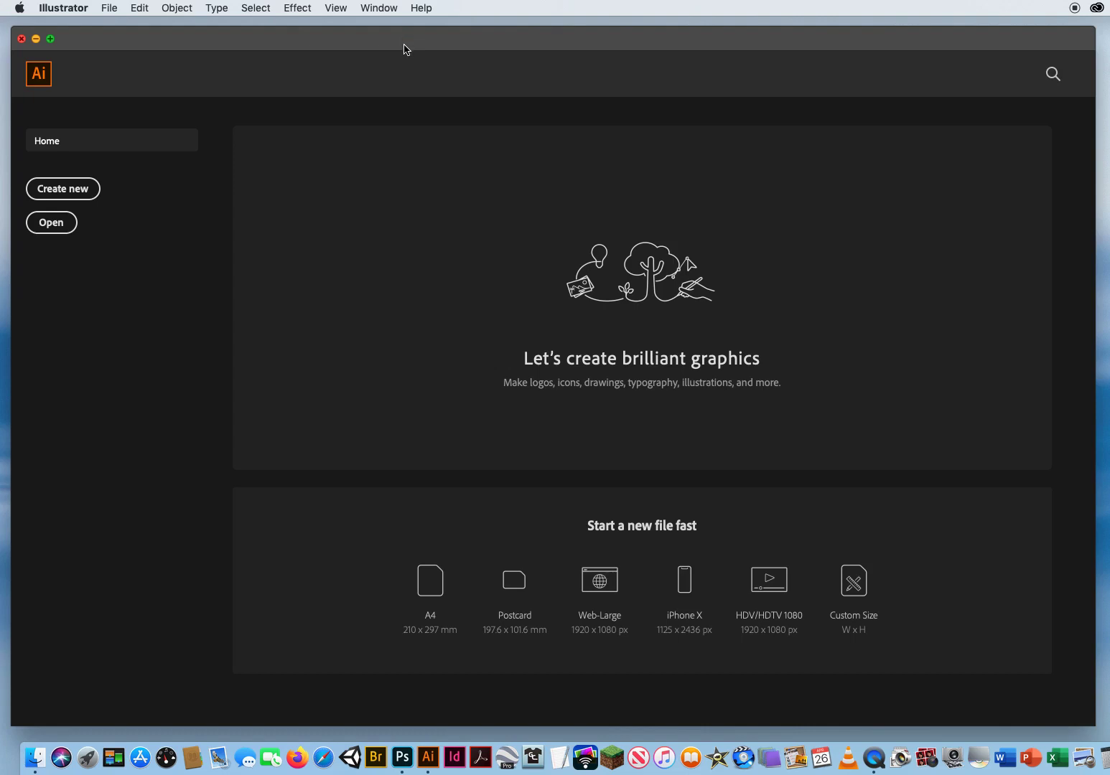
pyautogui.moveTo(109, 26)
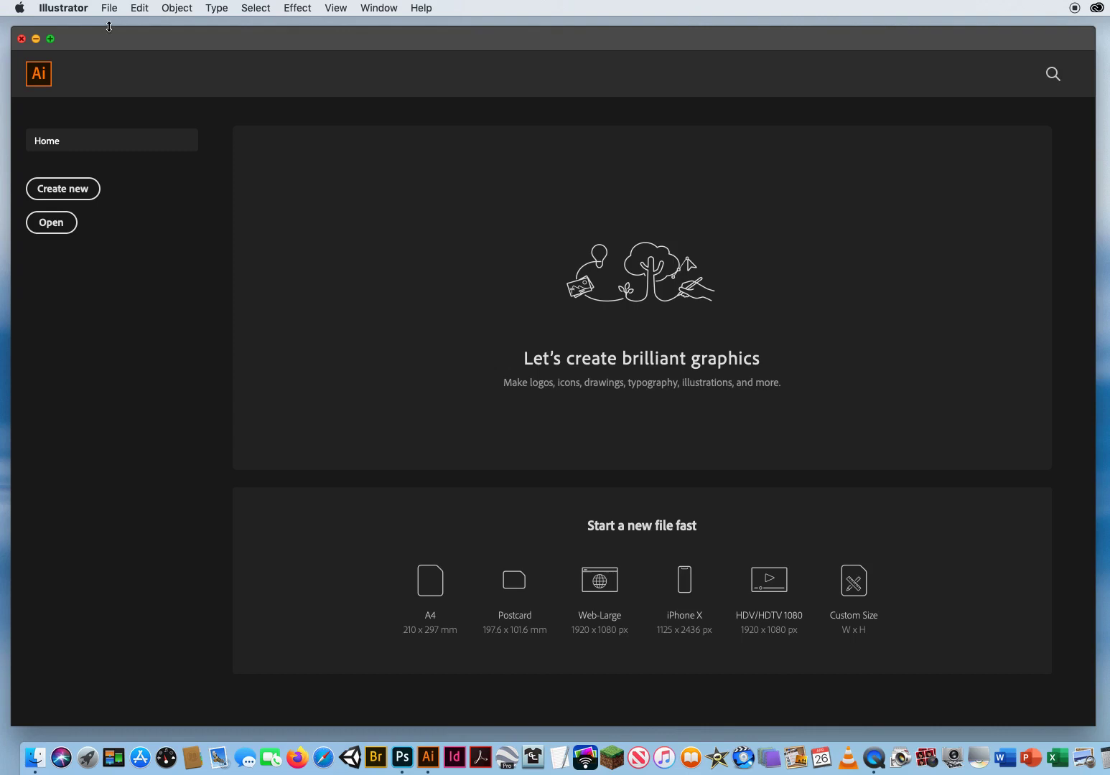
# - Open the 'Using the Touch Type Tool' file from the 8.2 The Touch Type Tool folder
pyautogui.click(108, 8)
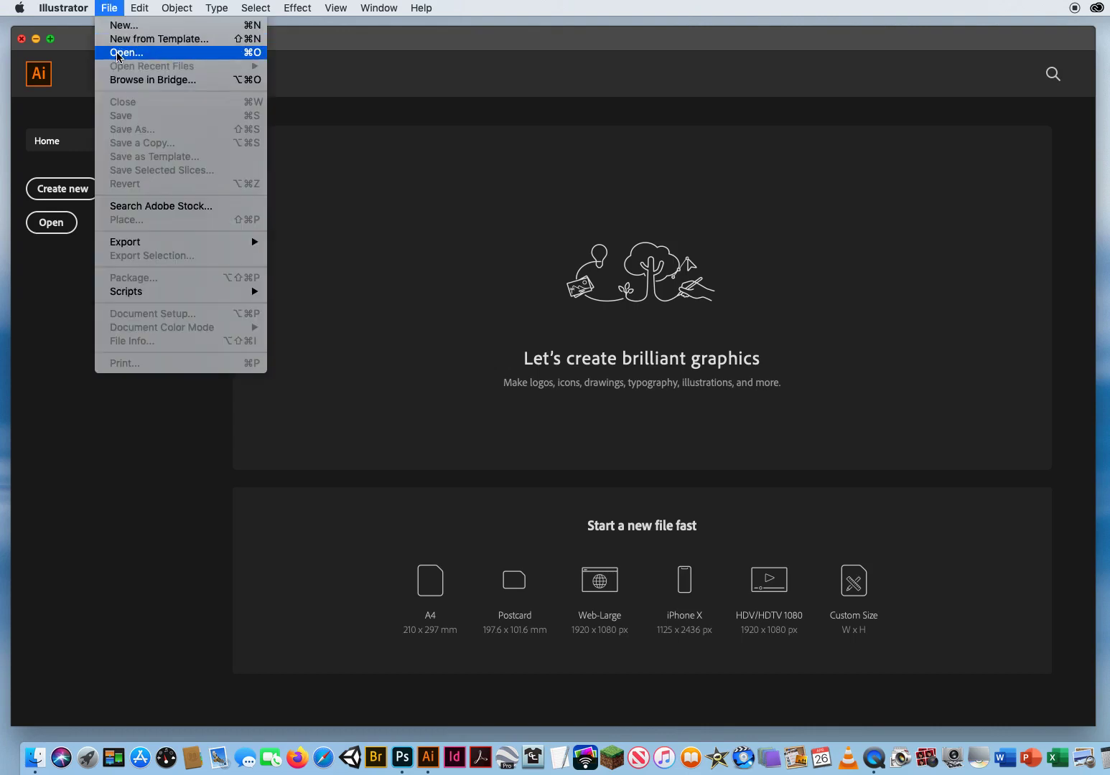
pyautogui.click(126, 53)
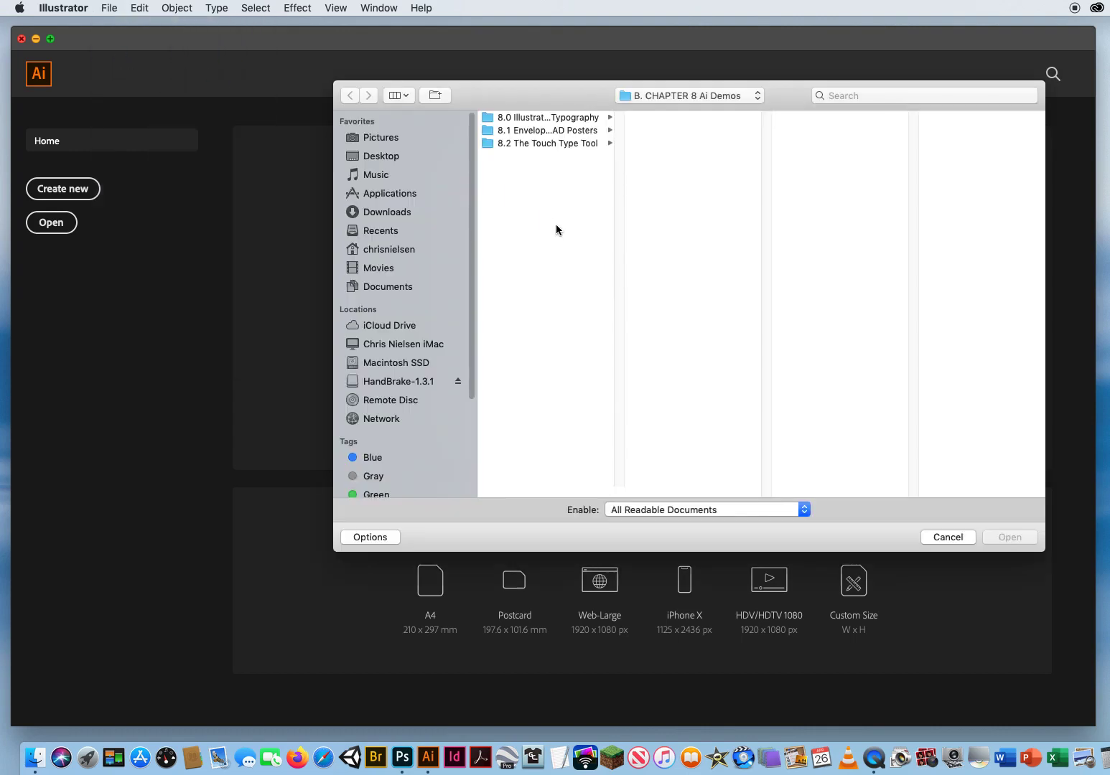
pyautogui.moveTo(494, 344)
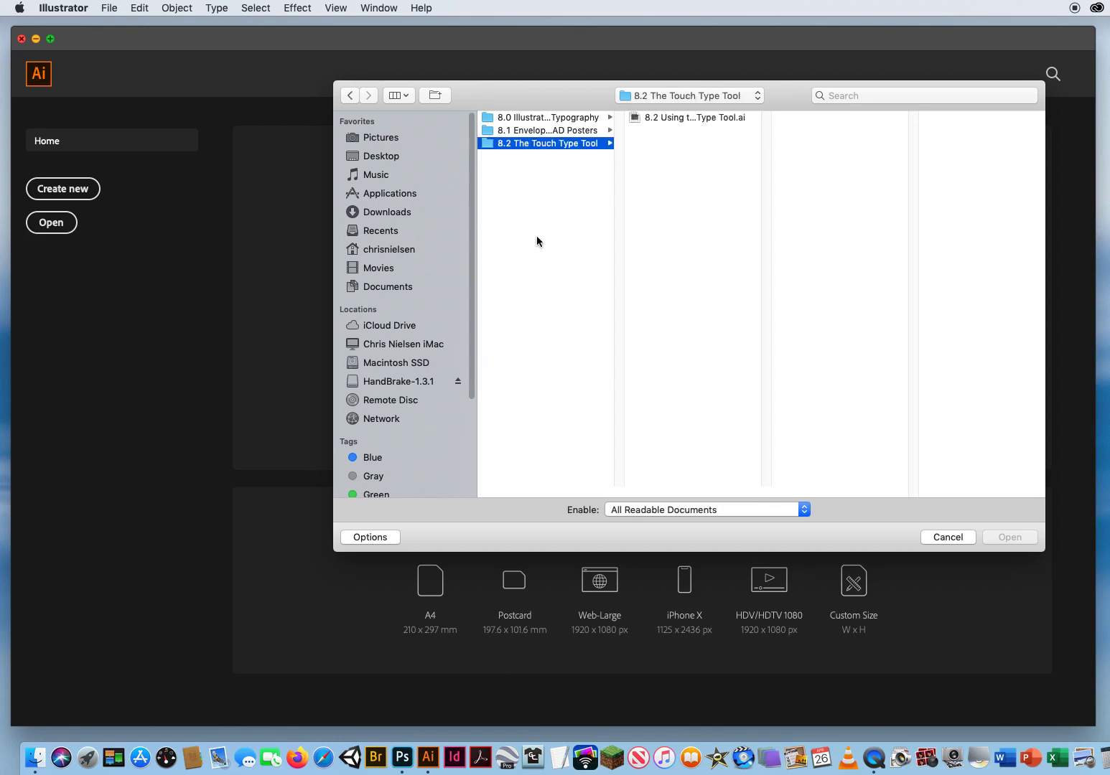
pyautogui.click(686, 117)
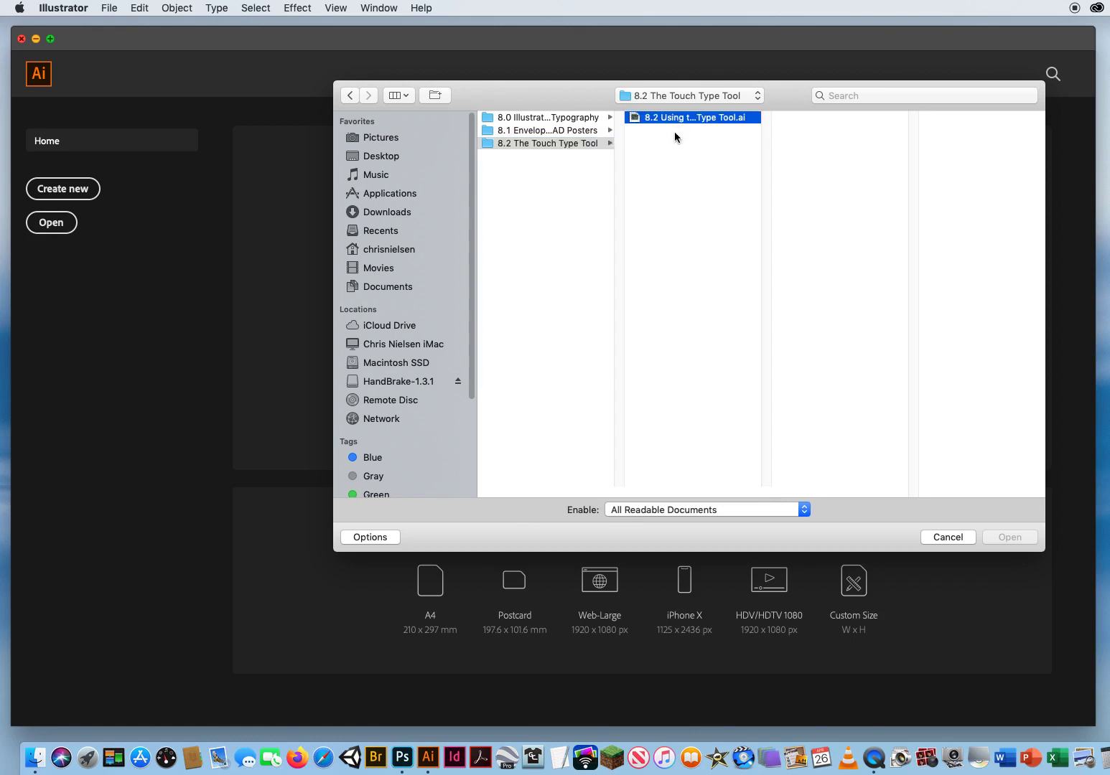
pyautogui.click(691, 117)
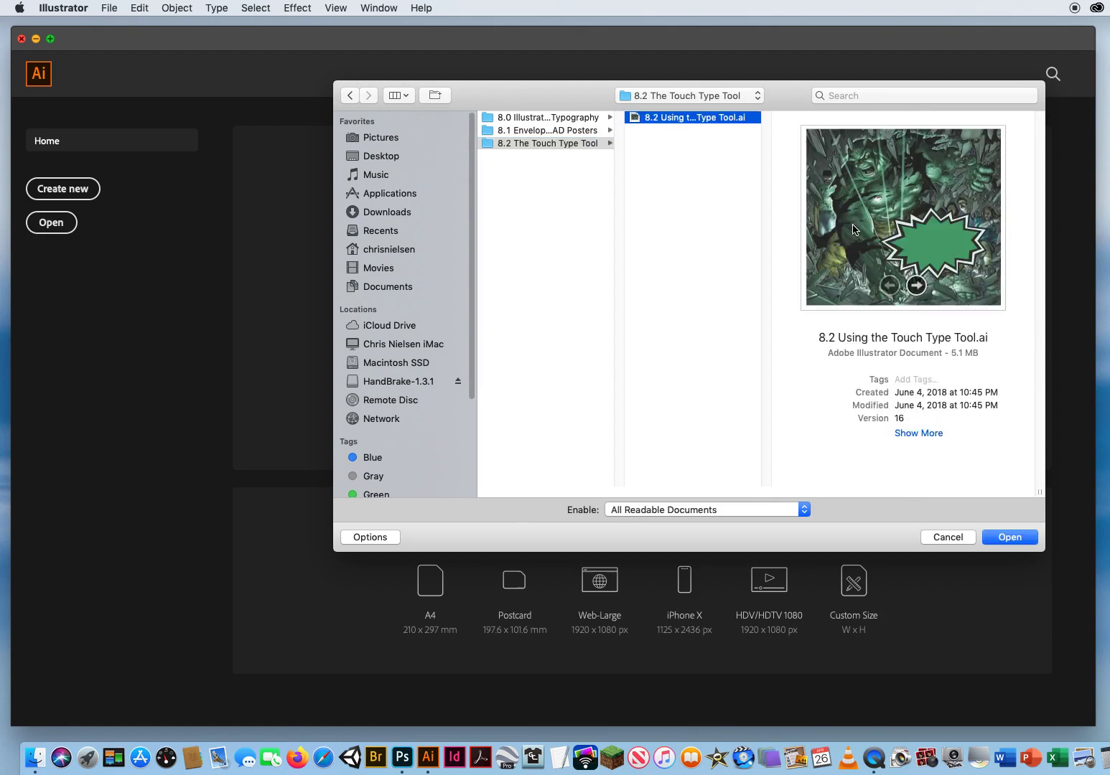
pyautogui.click(1009, 537)
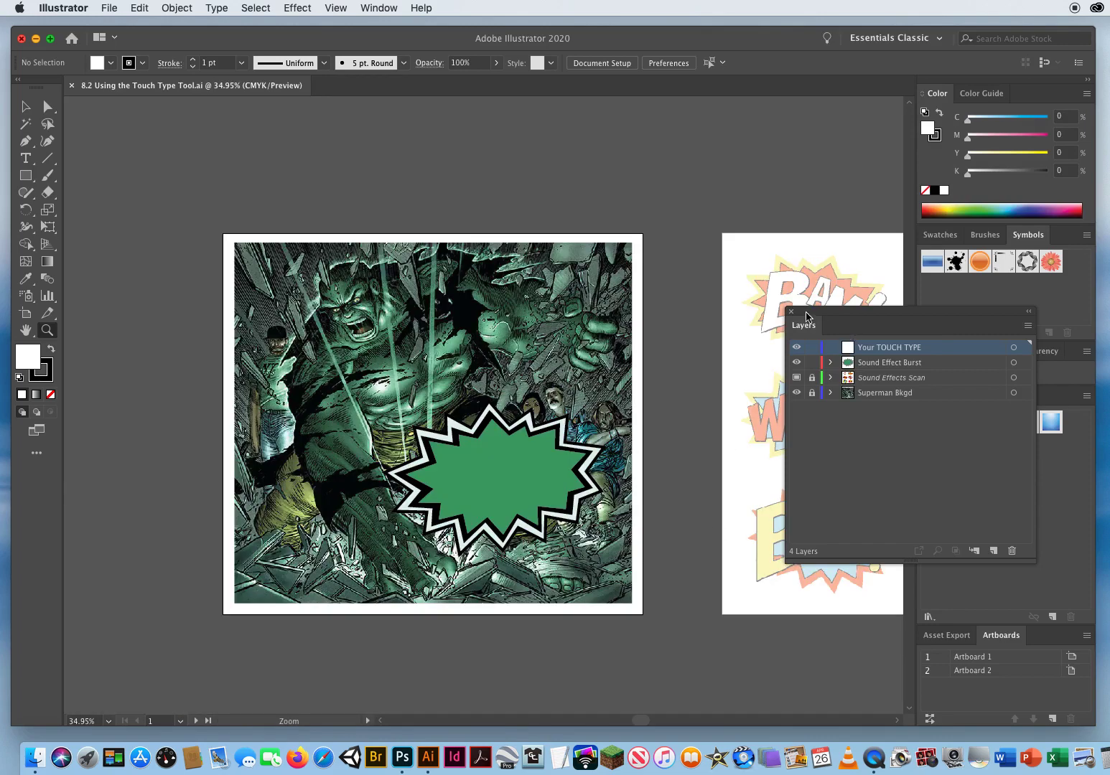
# - Pan to Artboard 2's sound-effect samples: BAM, KAPOW, WHAM, SMASH, BOOM, KRUNCH
pyautogui.moveTo(804, 324); pyautogui.dragTo(828, 319)
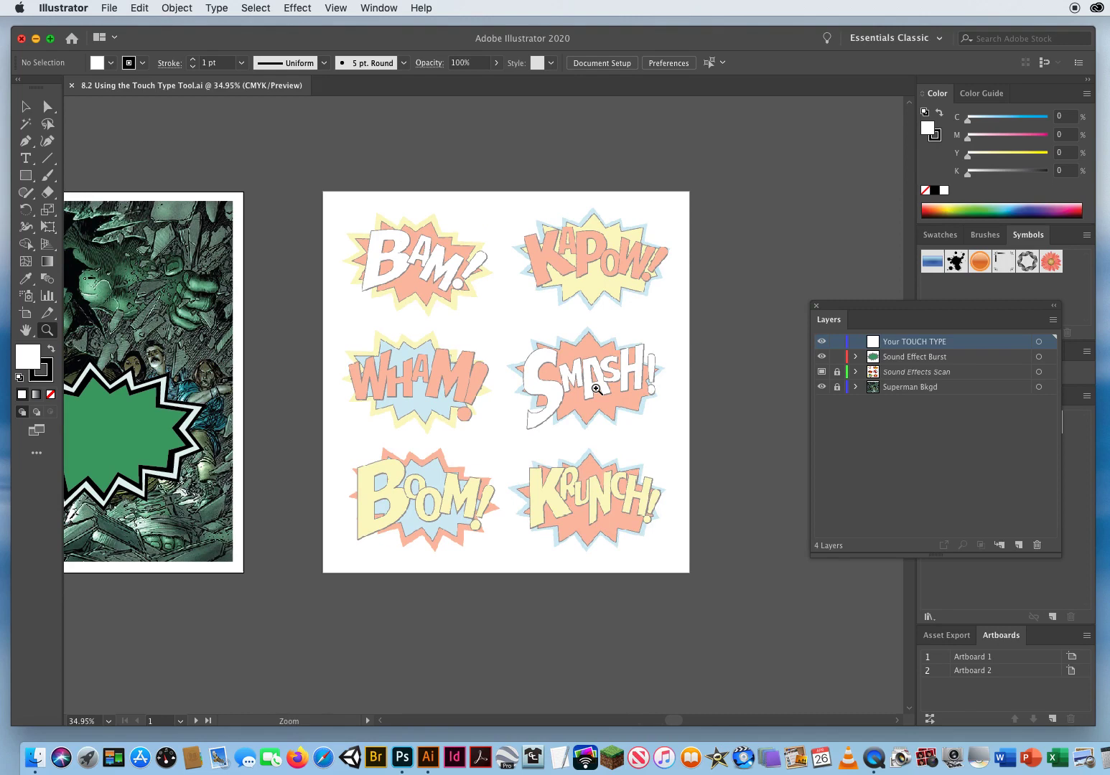
pyautogui.moveTo(481, 364)
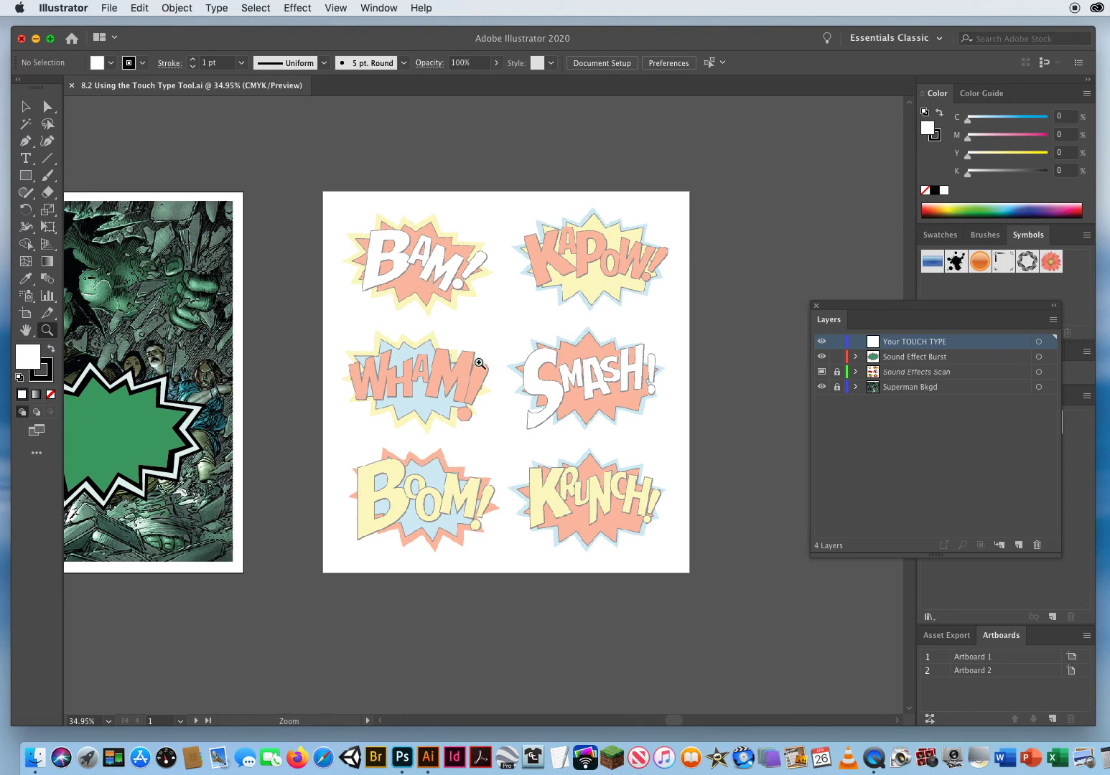
pyautogui.moveTo(616, 375)
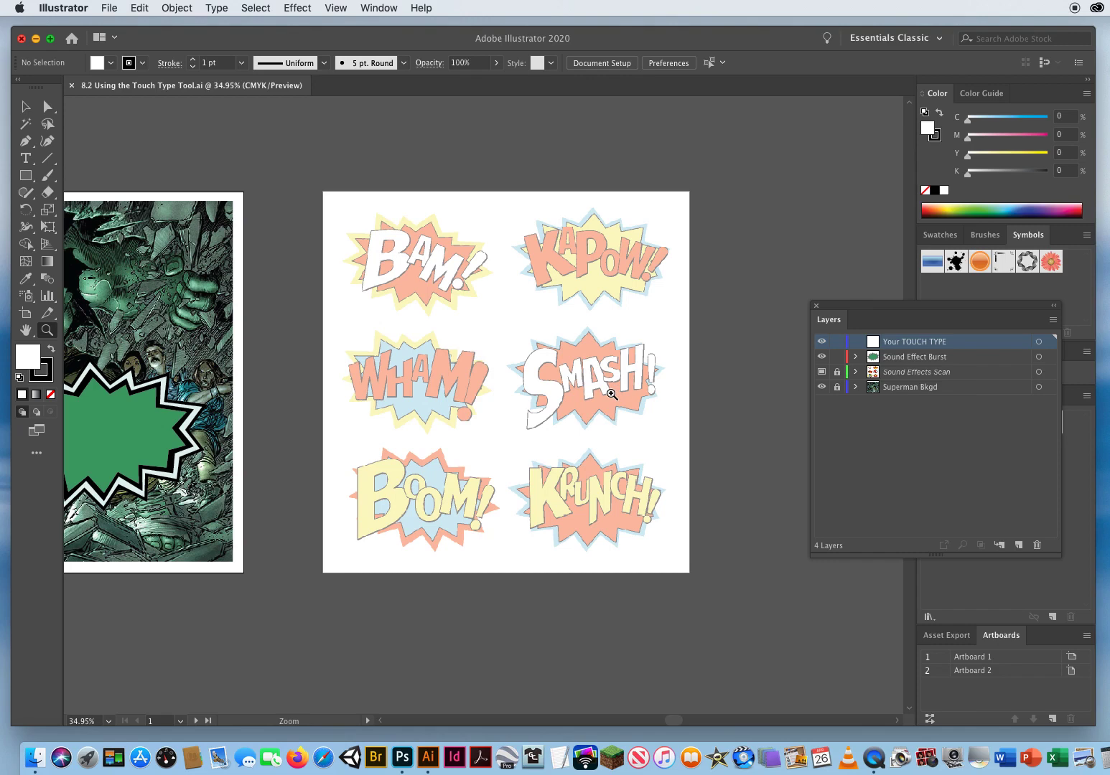
pyautogui.moveTo(487, 471)
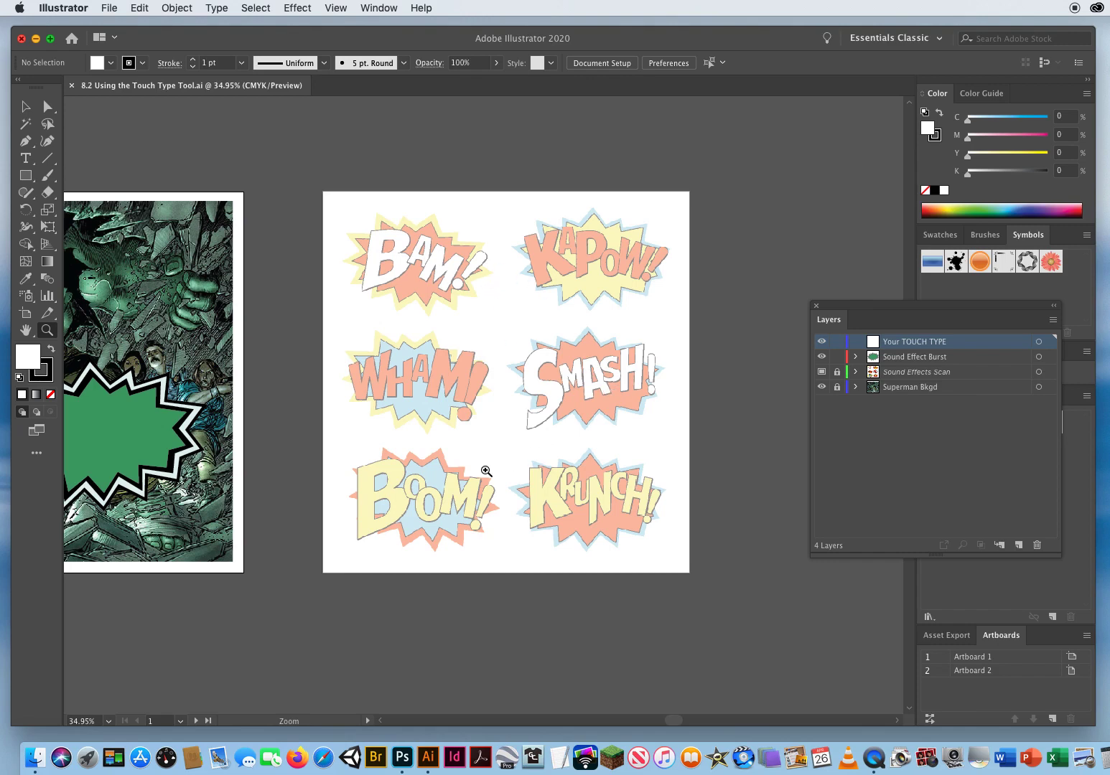
pyautogui.moveTo(870, 312)
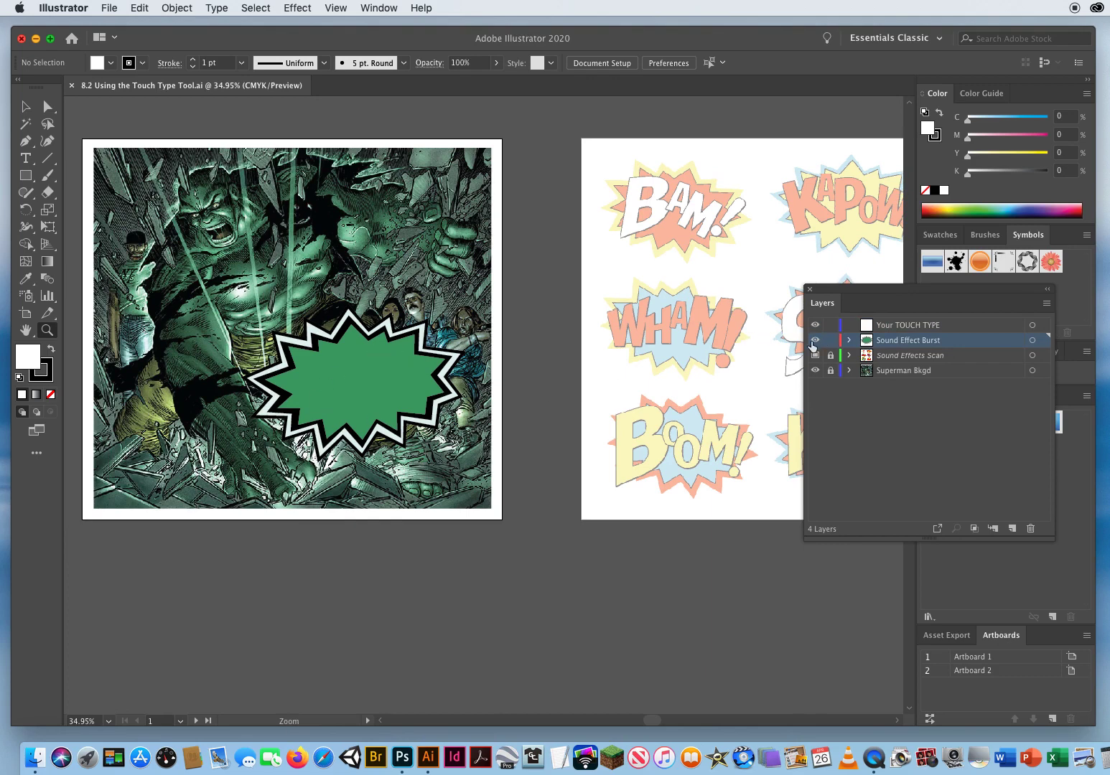
# - Lock the Sound Effect Burst layer and target the Your TOUCH TYPE layer
pyautogui.click(815, 340)
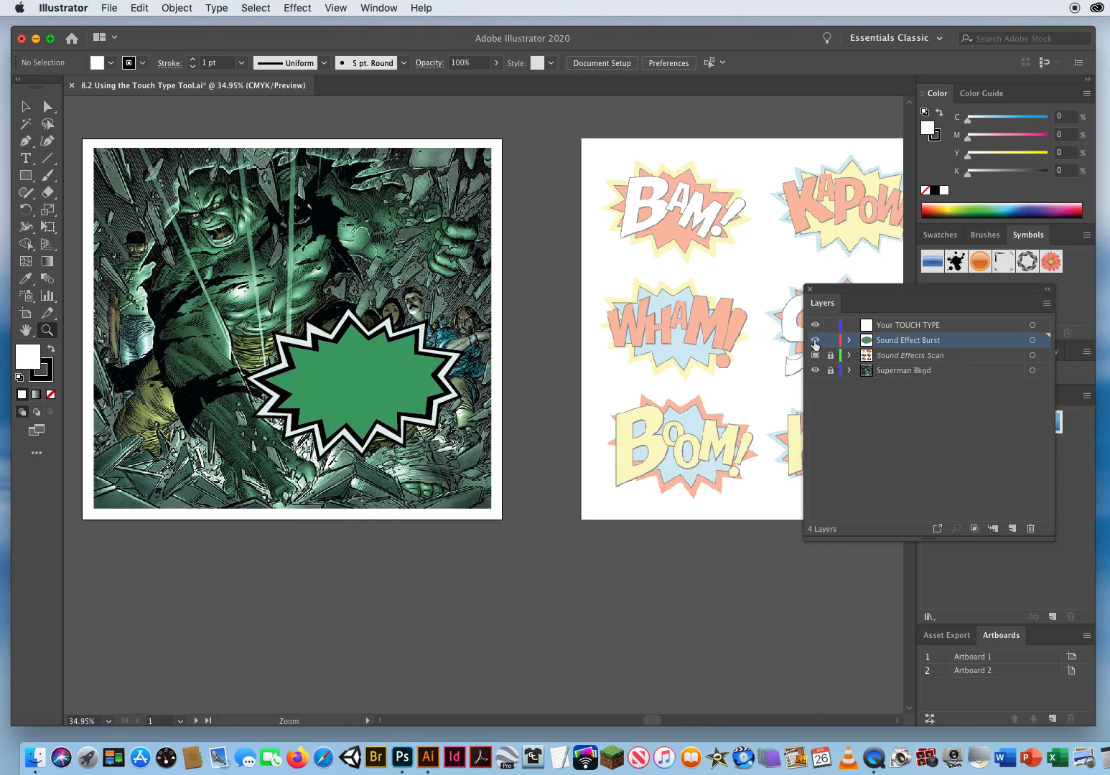
pyautogui.click(814, 339)
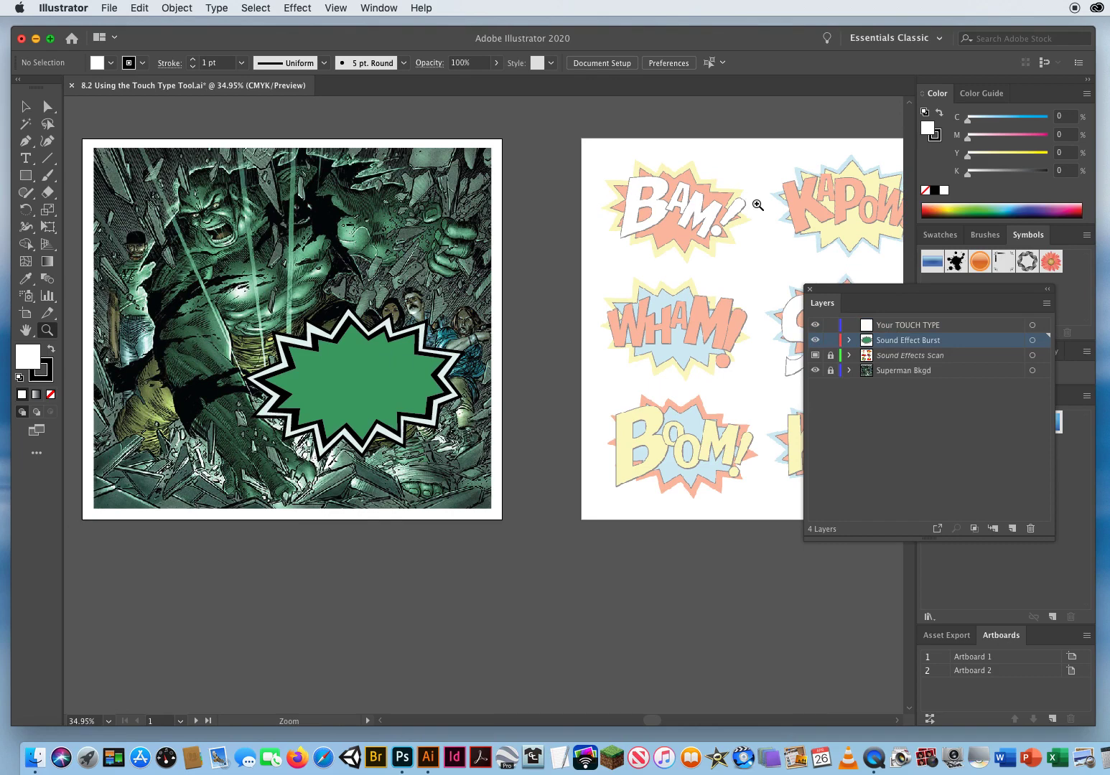
pyautogui.moveTo(402, 426)
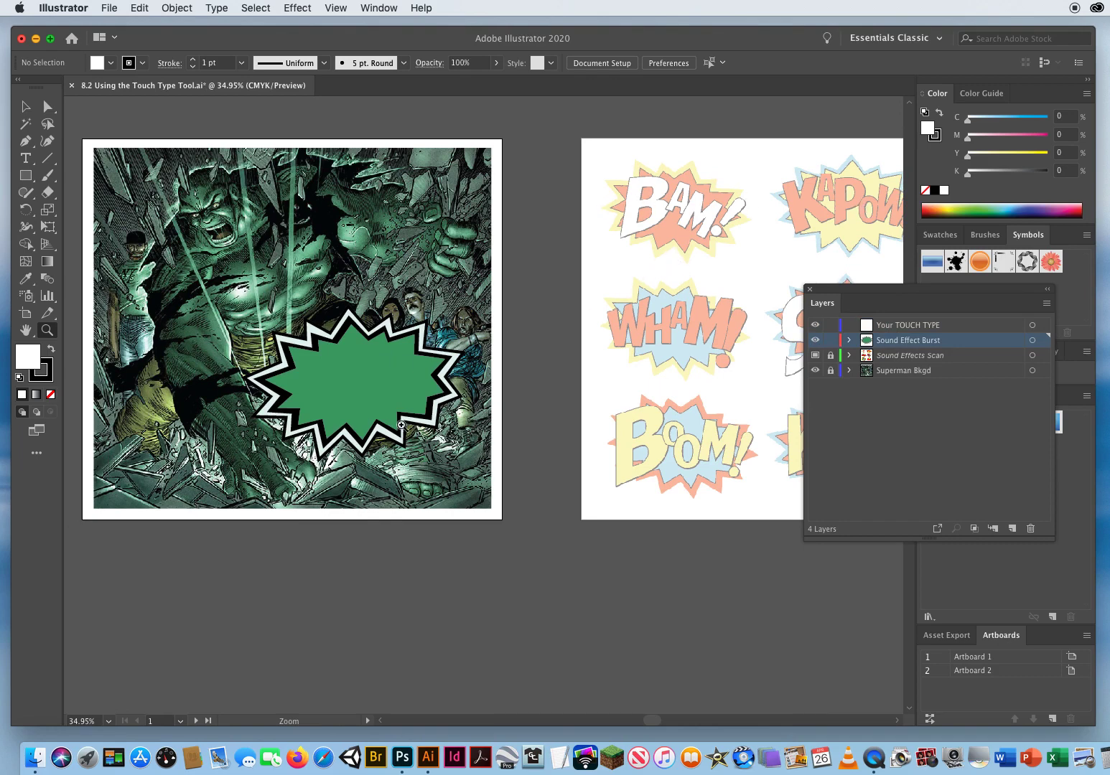
pyautogui.moveTo(208, 217)
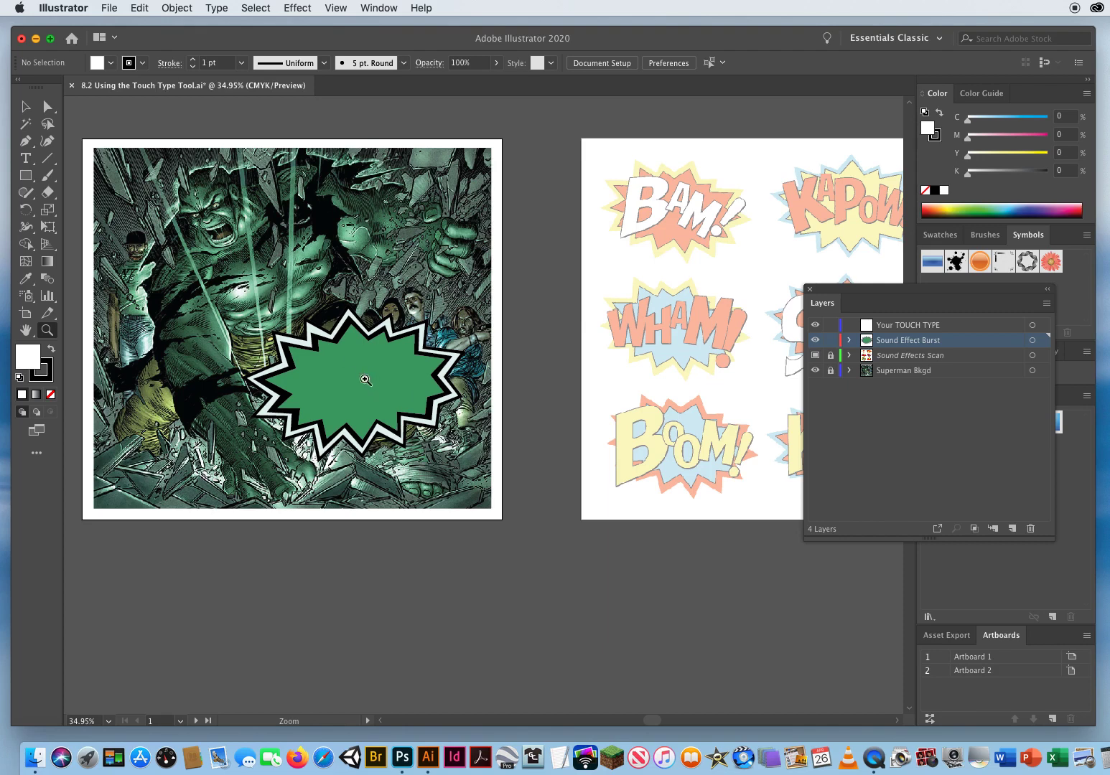
pyautogui.moveTo(832, 340)
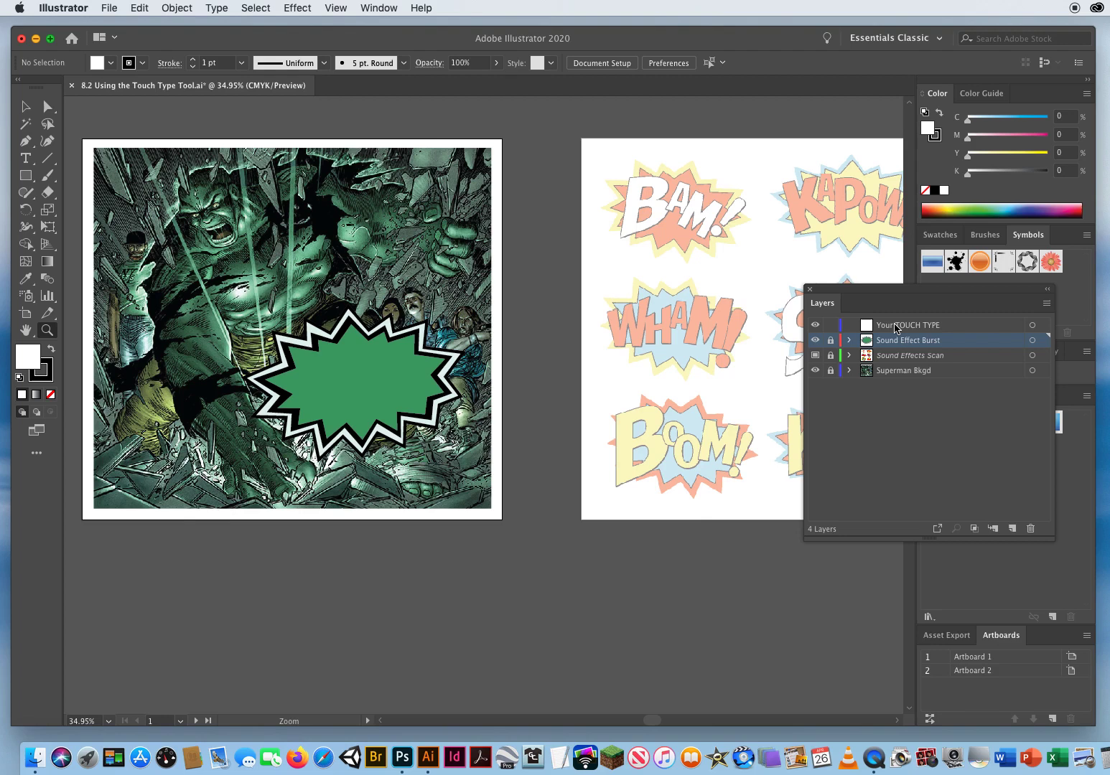
pyautogui.click(908, 325)
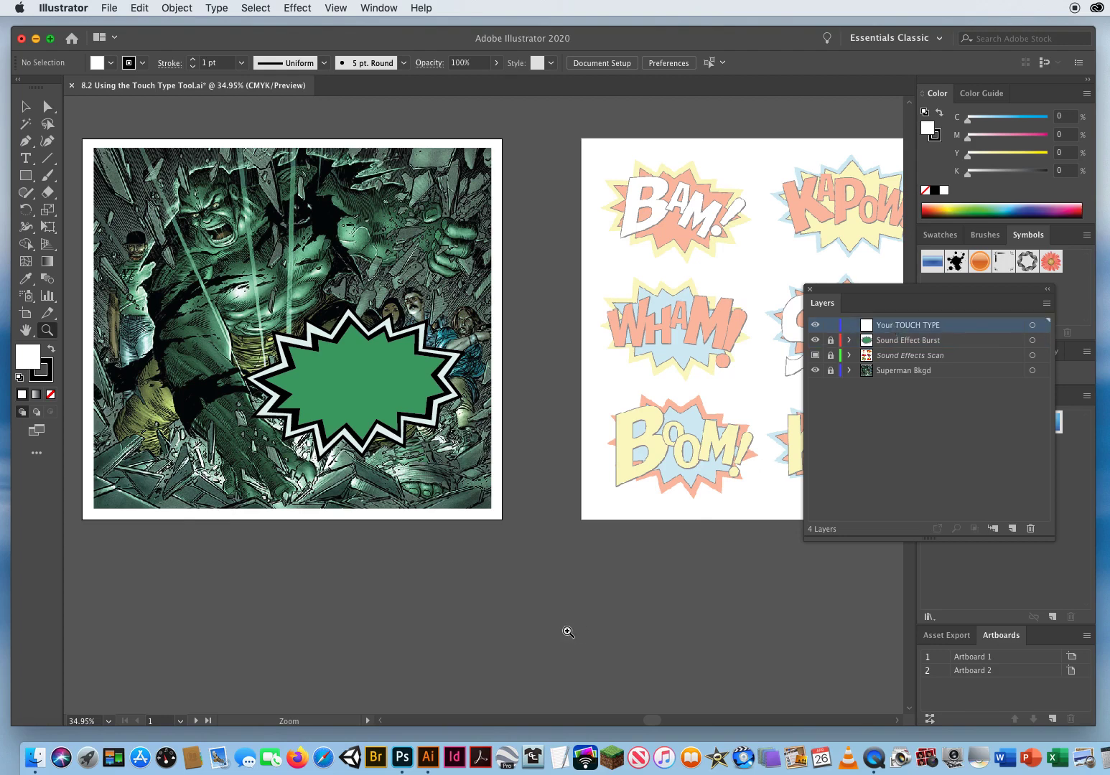
pyautogui.moveTo(568, 631)
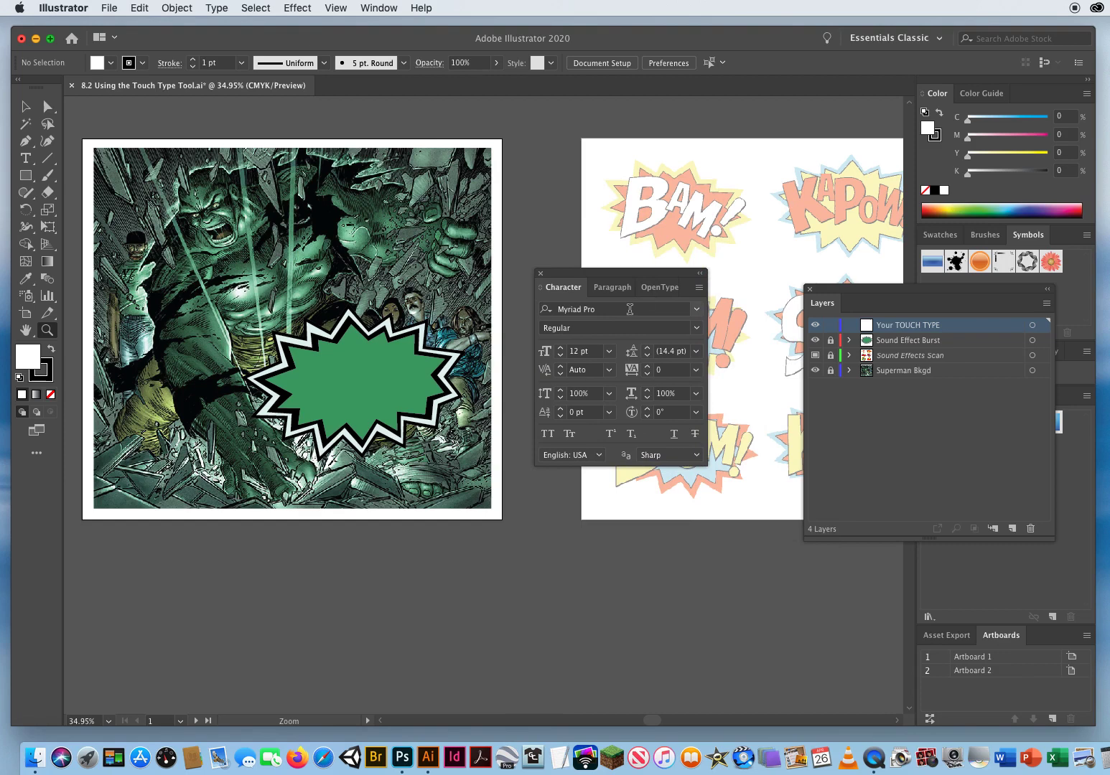
# - Set the Character panel font to Impact Regular and the size to 72 pt
pyautogui.click(614, 308)
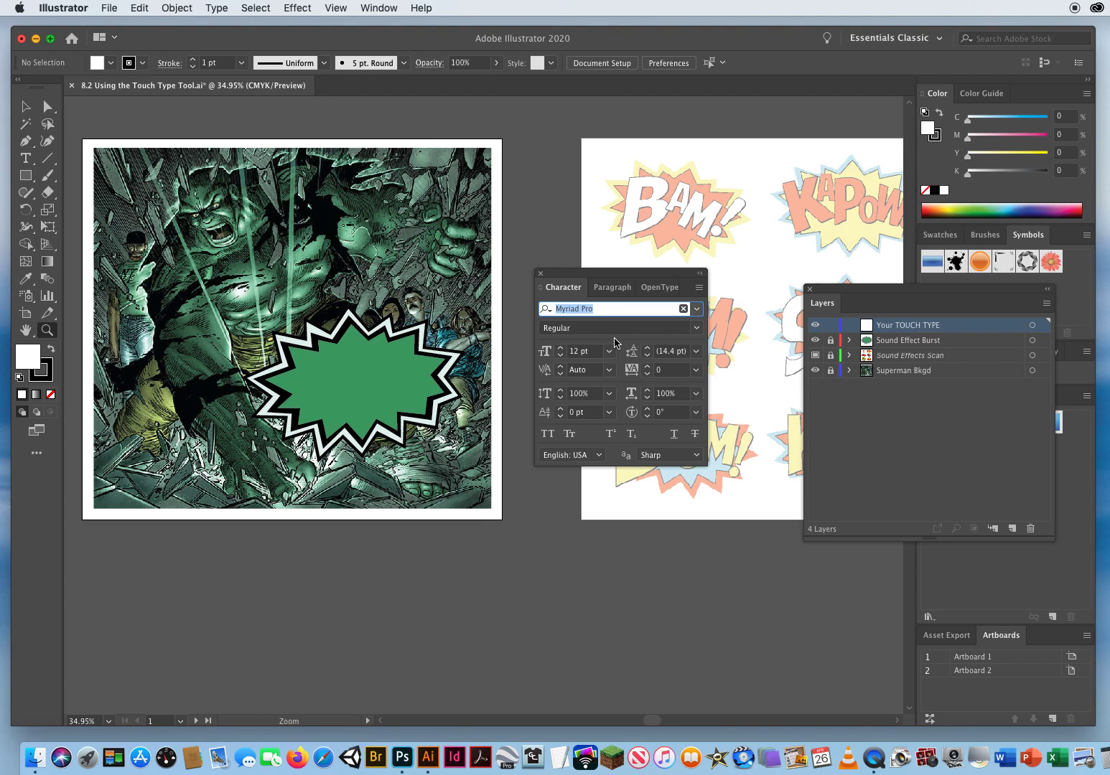
pyautogui.write('imp')
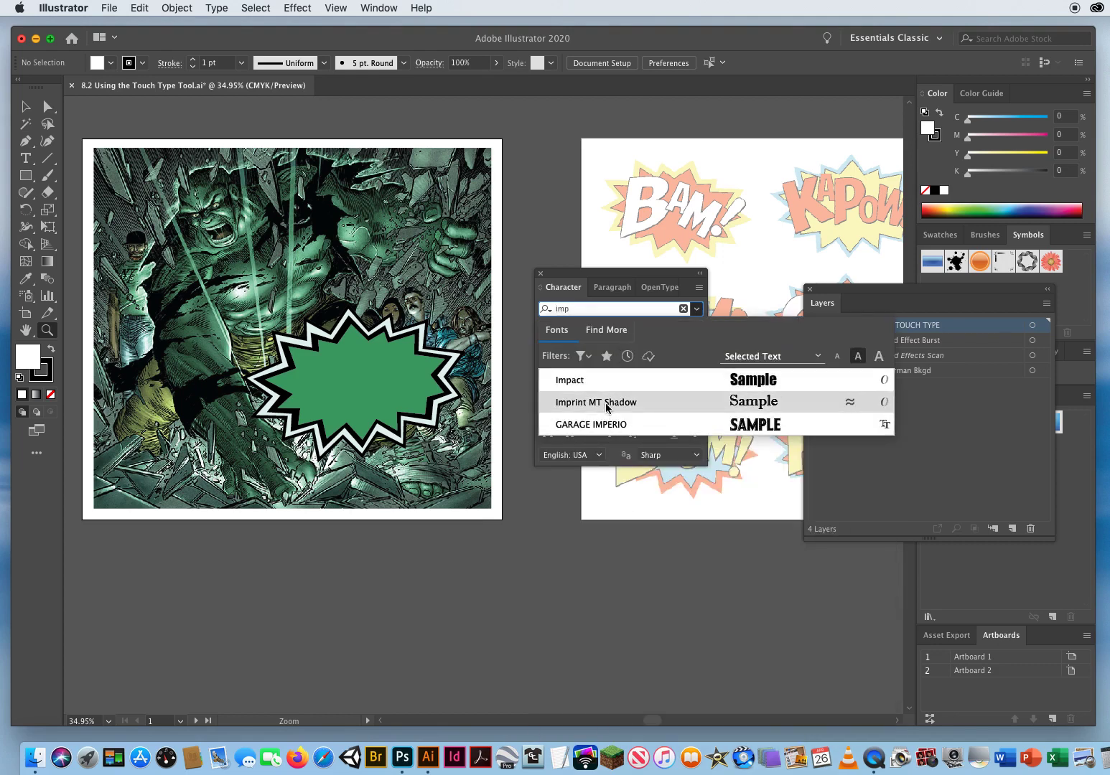
pyautogui.click(569, 379)
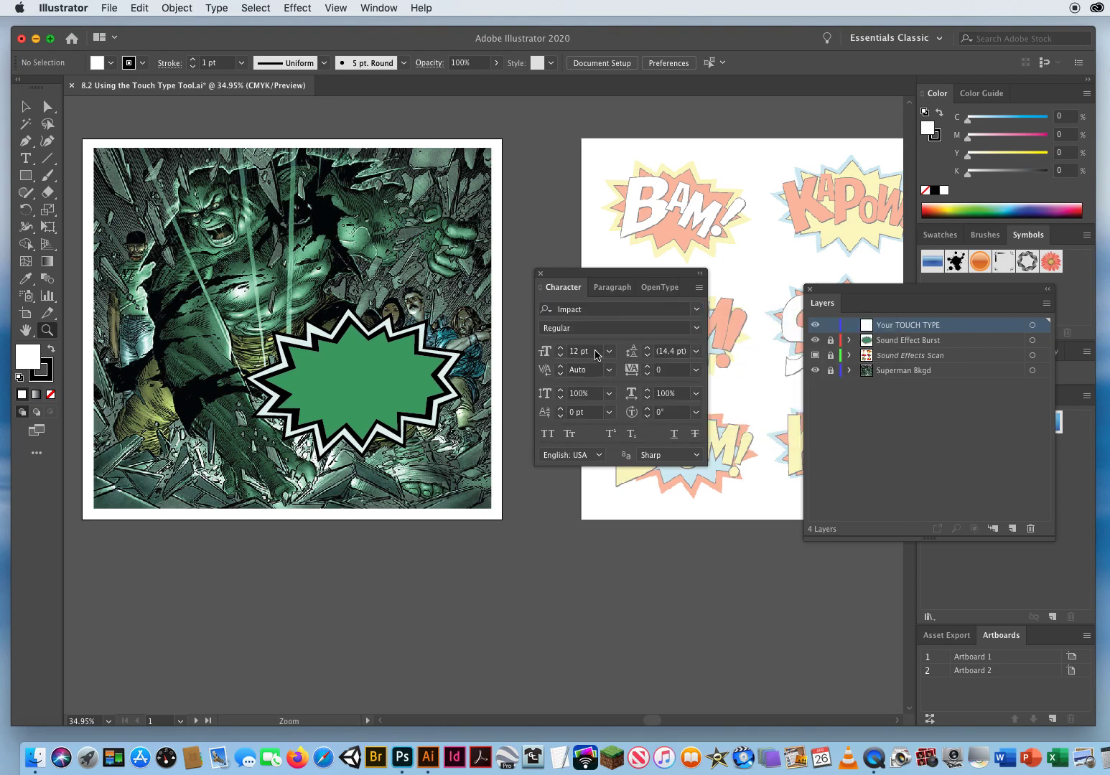
pyautogui.click(580, 351)
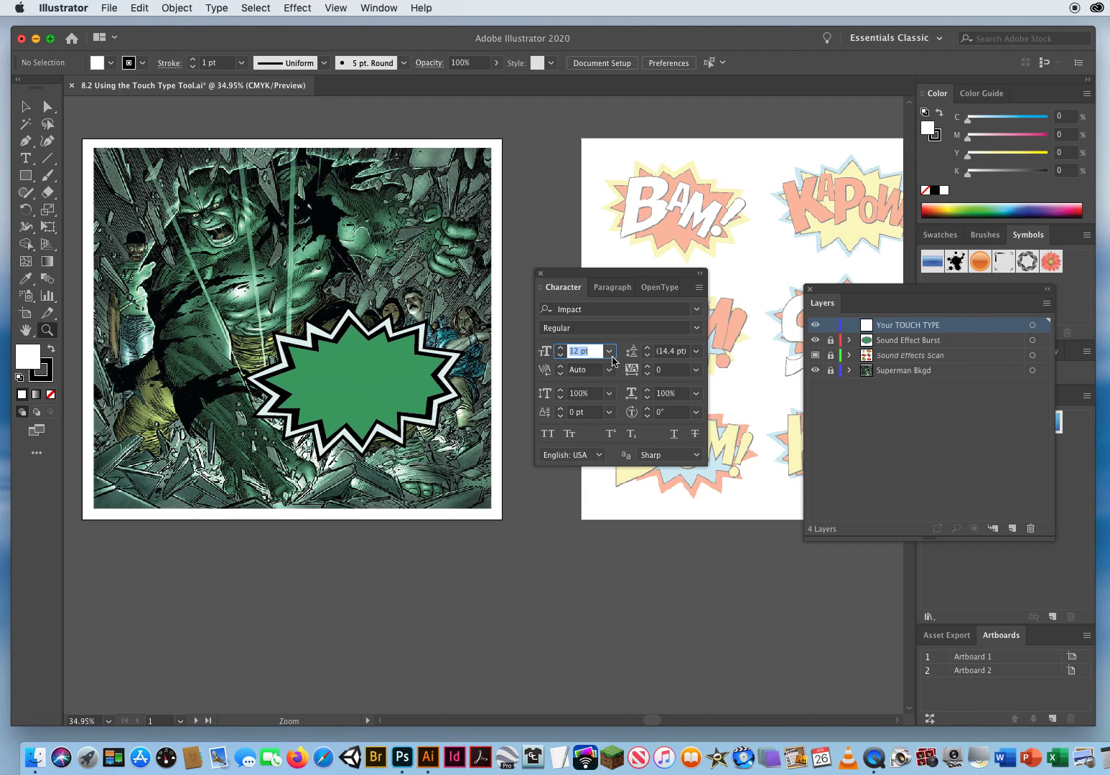
pyautogui.click(610, 351)
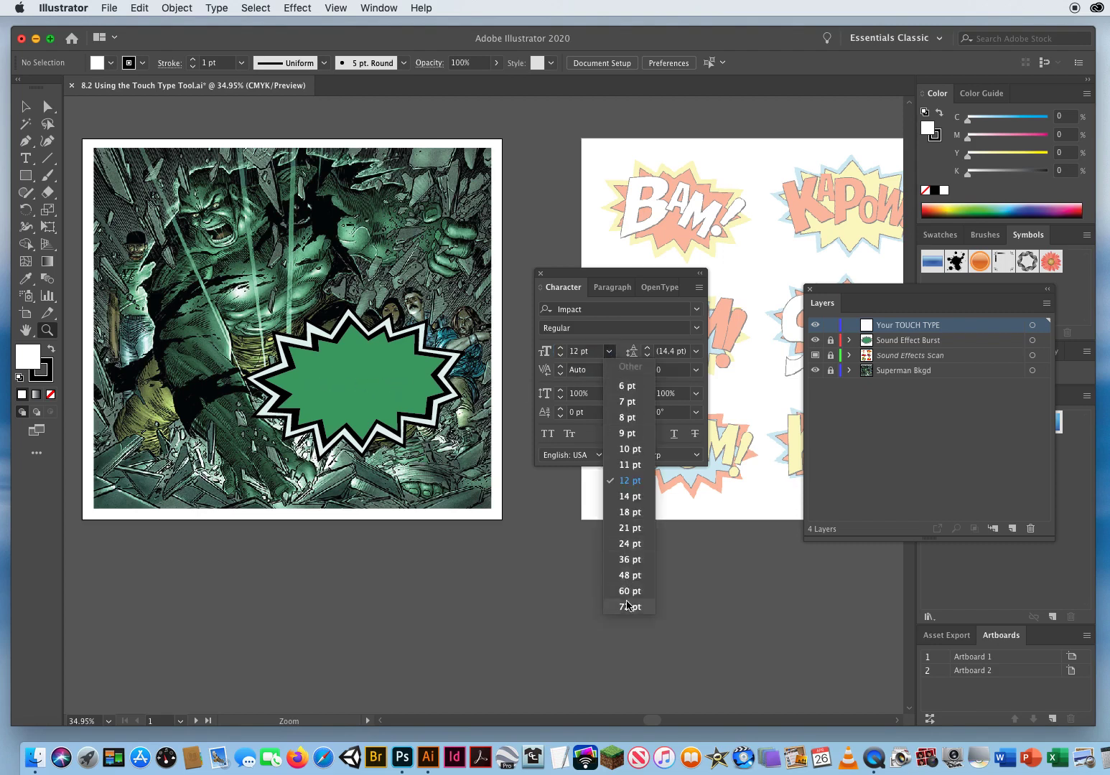
pyautogui.moveTo(628, 611)
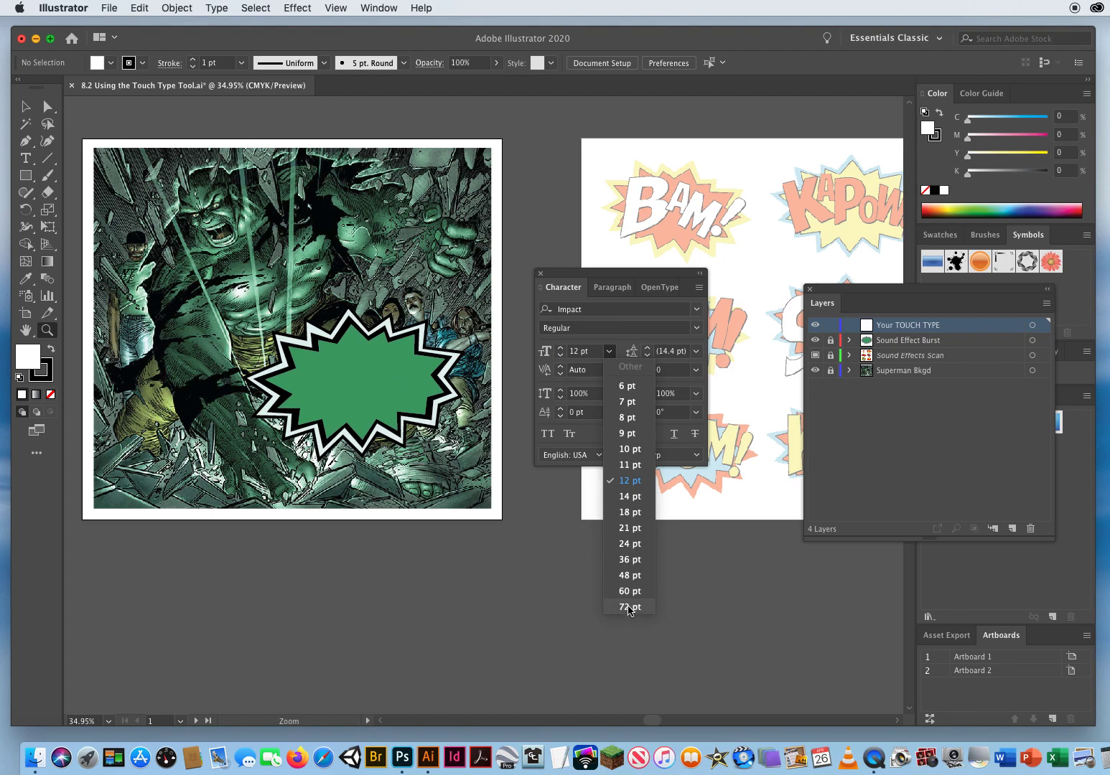
pyautogui.click(629, 606)
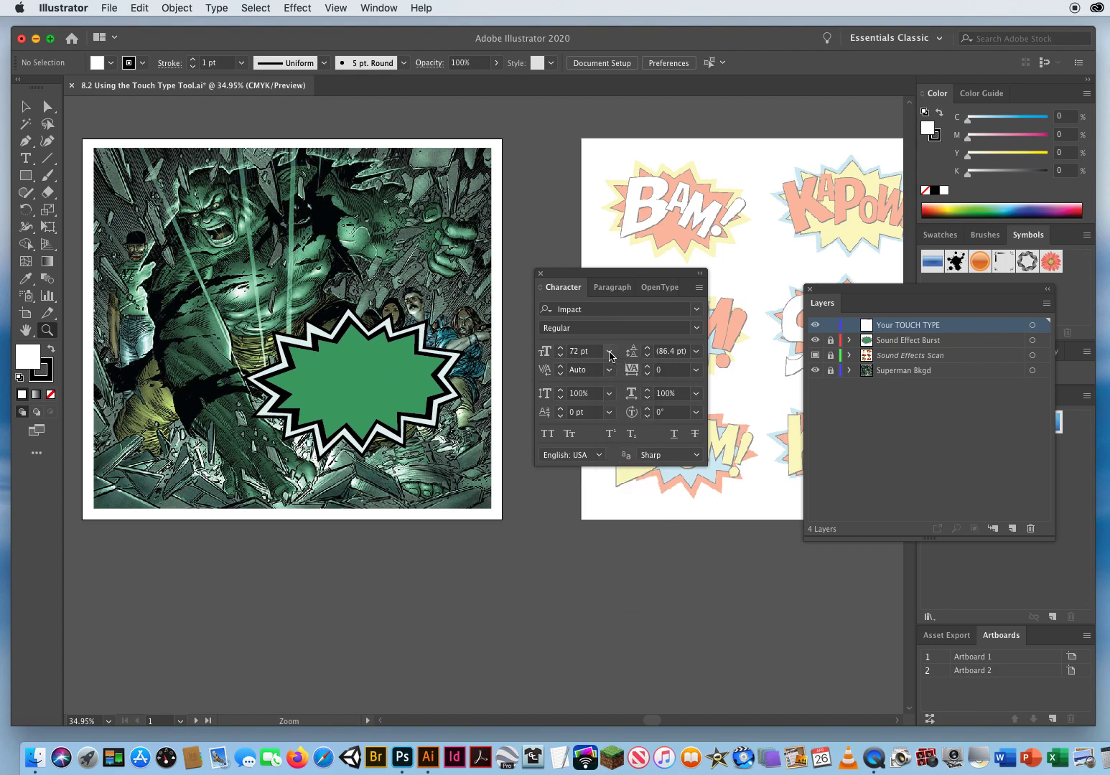
pyautogui.moveTo(621, 598)
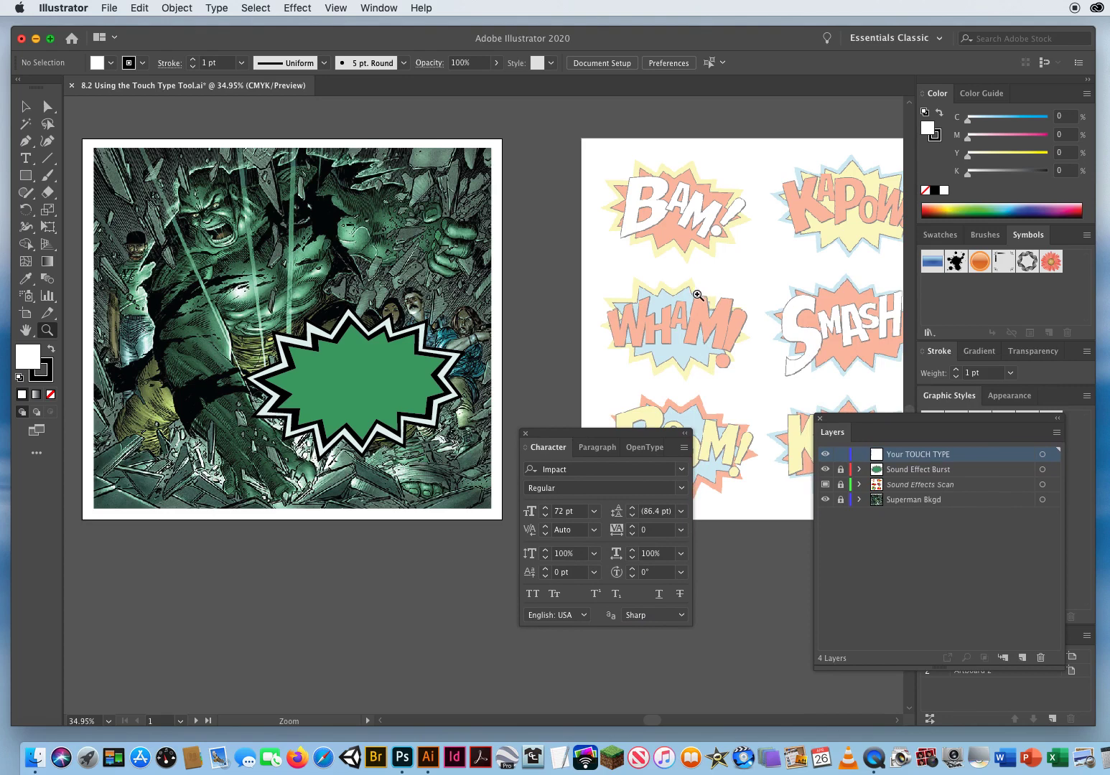
pyautogui.moveTo(710, 237)
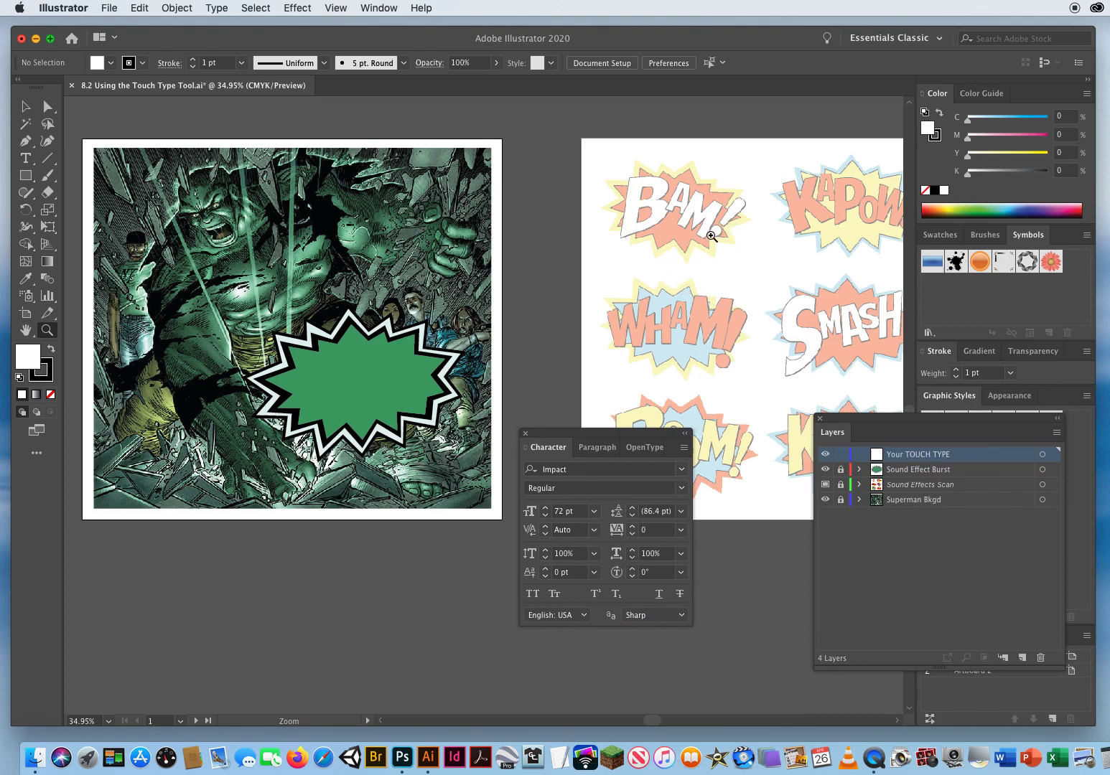
pyautogui.moveTo(828, 327)
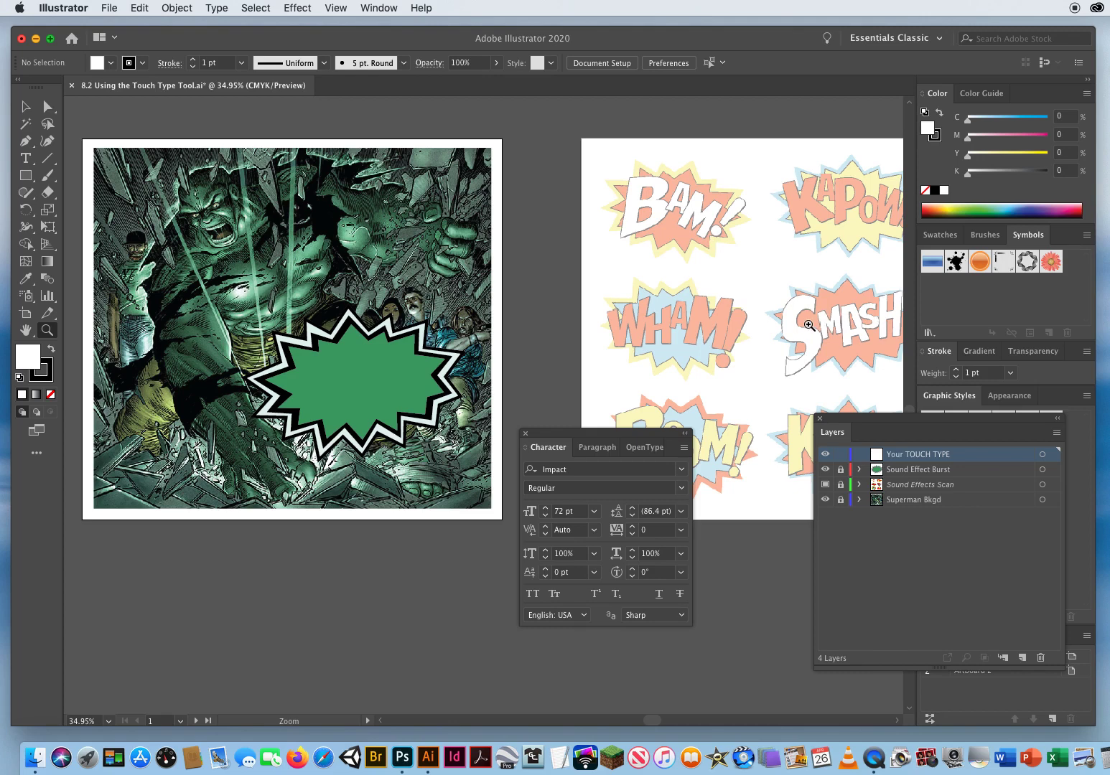
pyautogui.moveTo(772, 324)
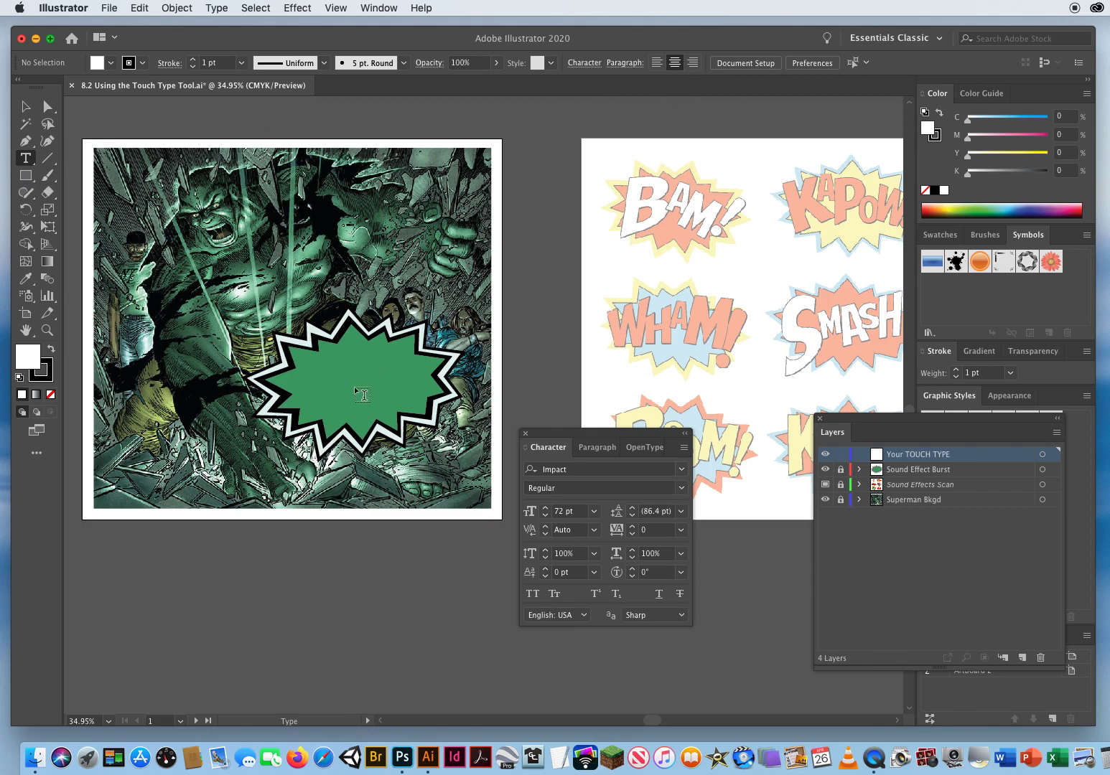
# - Type 'SMASH!' inside the green burst with the Type tool
pyautogui.click(361, 388)
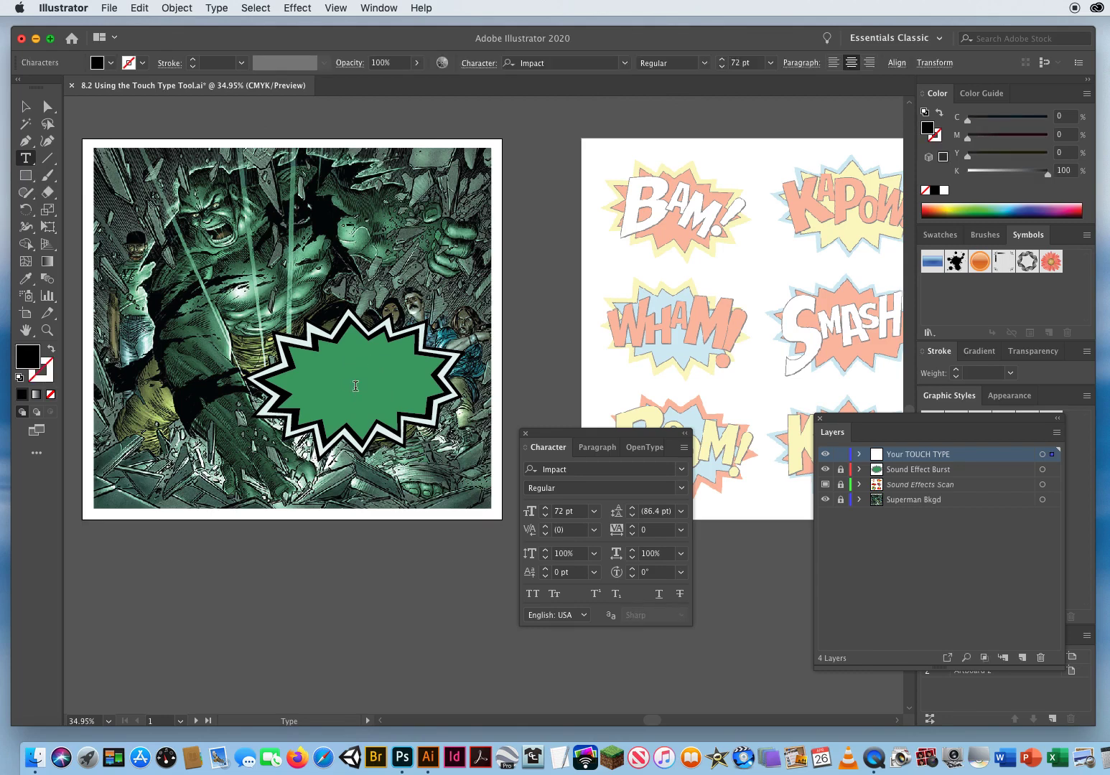
pyautogui.write('S')
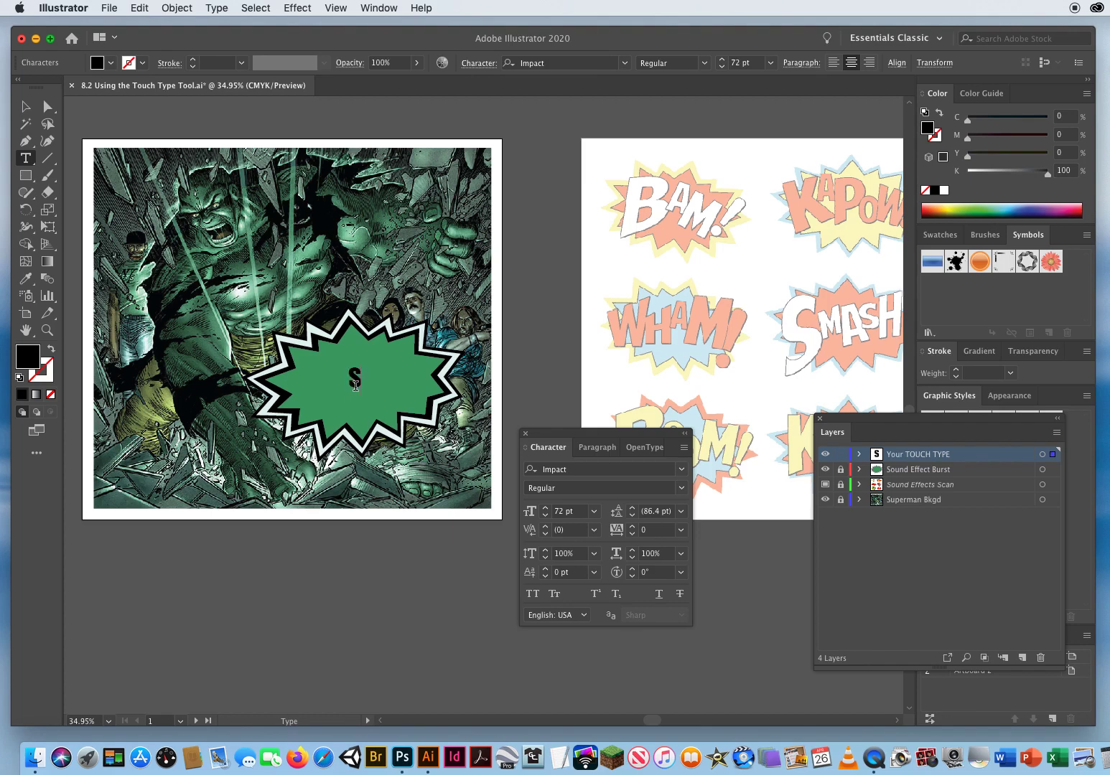
pyautogui.write('SMASH')
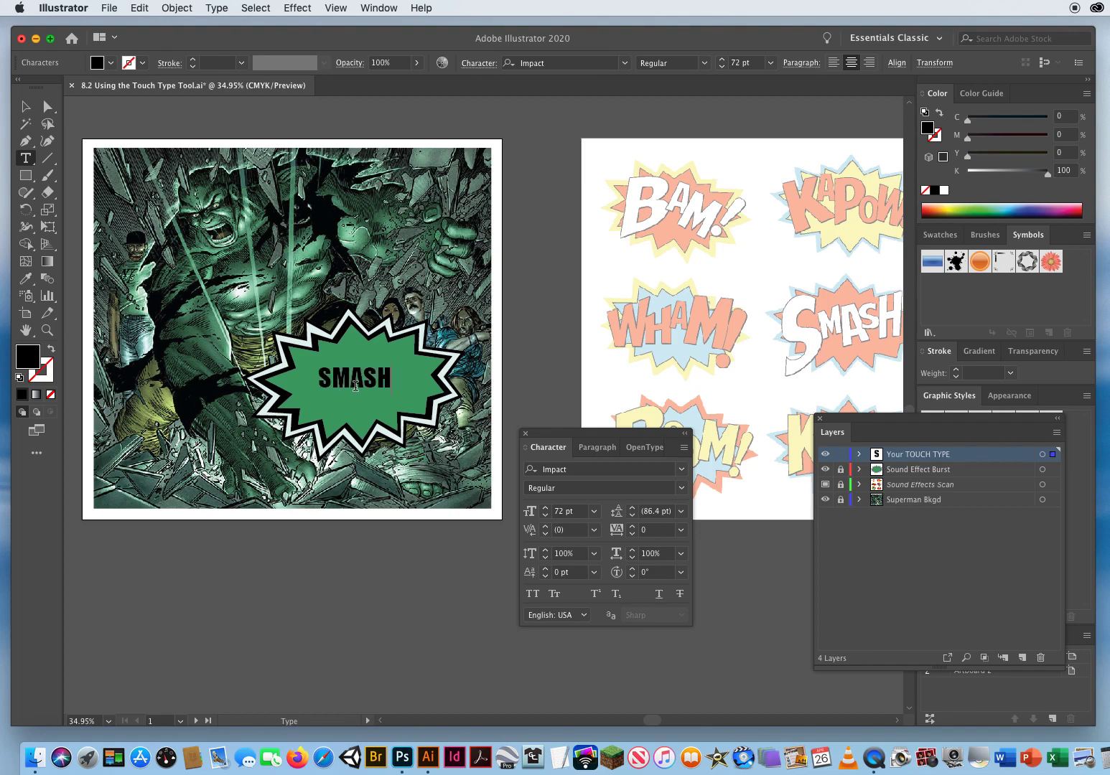
pyautogui.write('!')
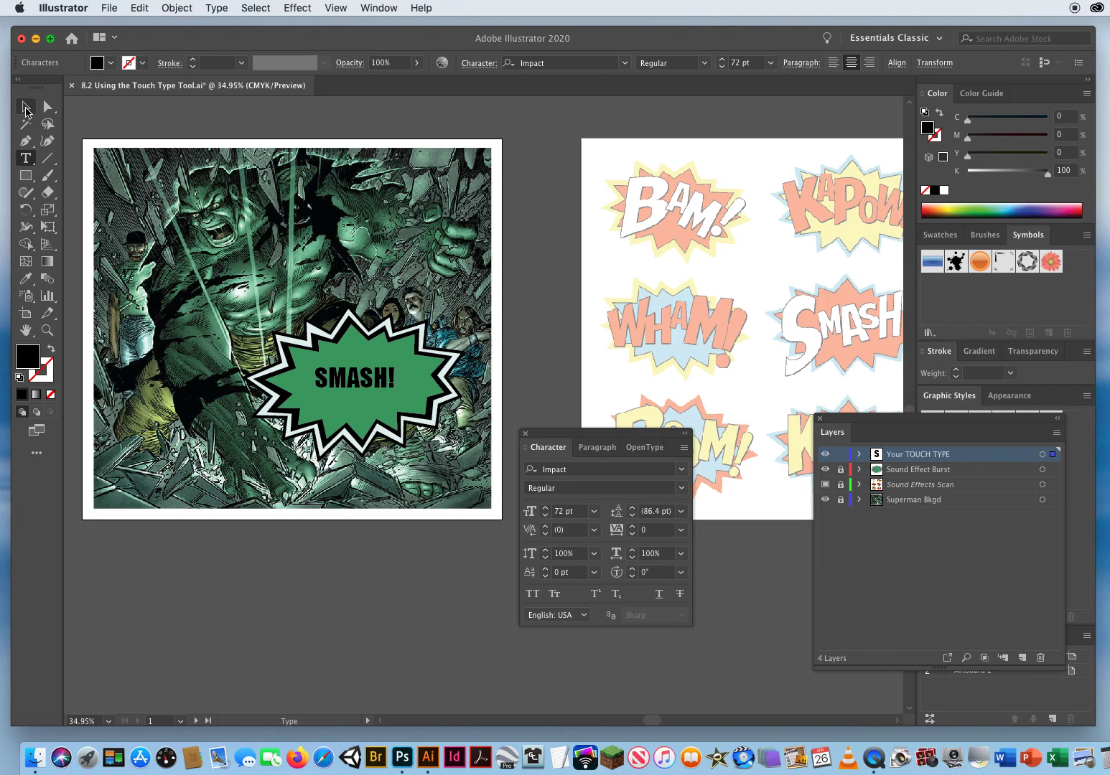
pyautogui.moveTo(38, 97)
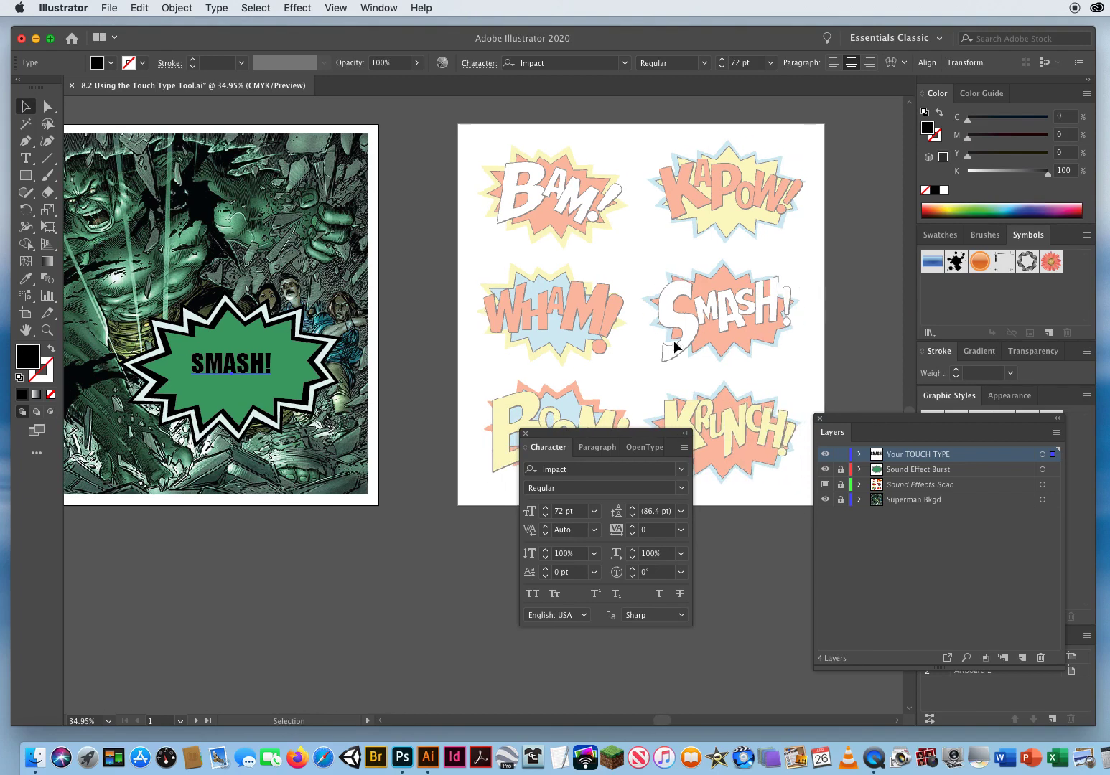
pyautogui.moveTo(709, 310)
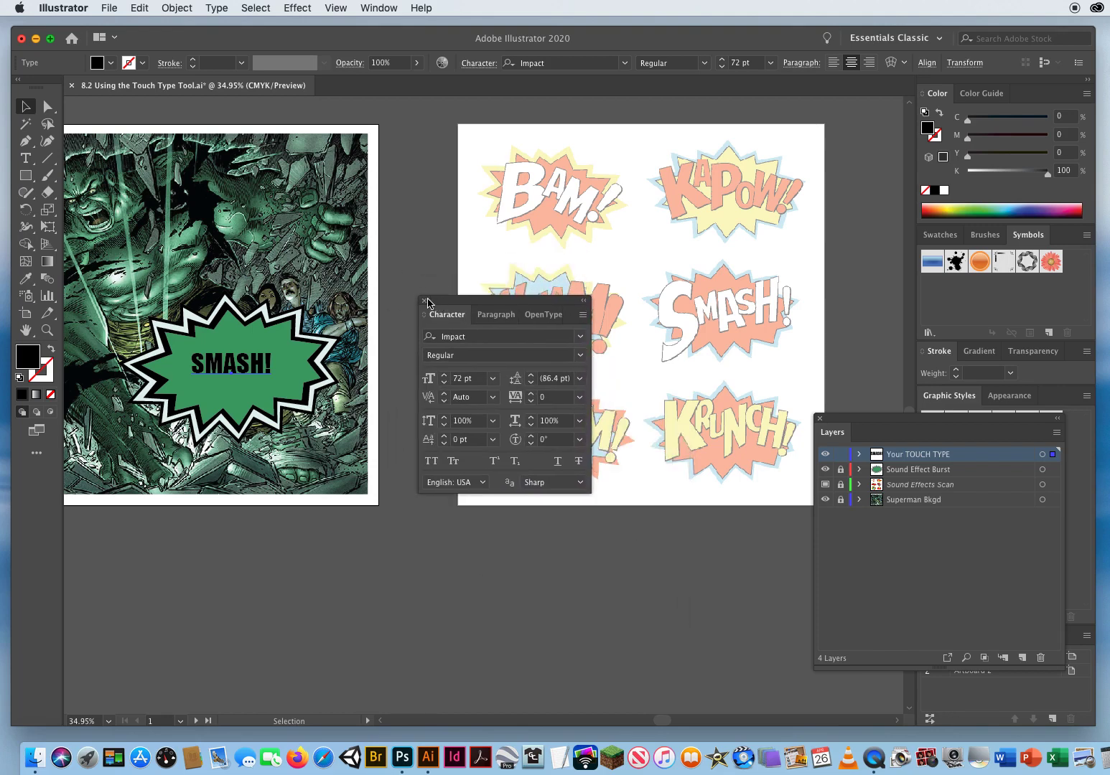
# - Close the Character panel and select the Control bar's font size field
pyautogui.click(425, 301)
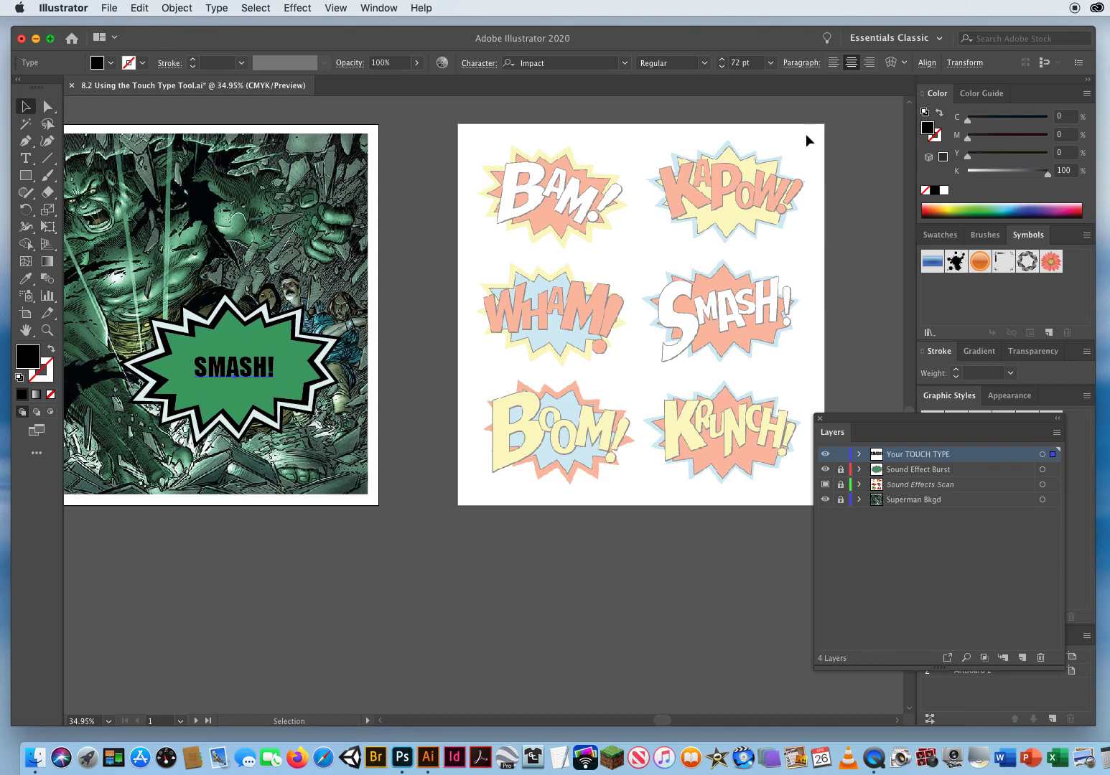
pyautogui.click(744, 62)
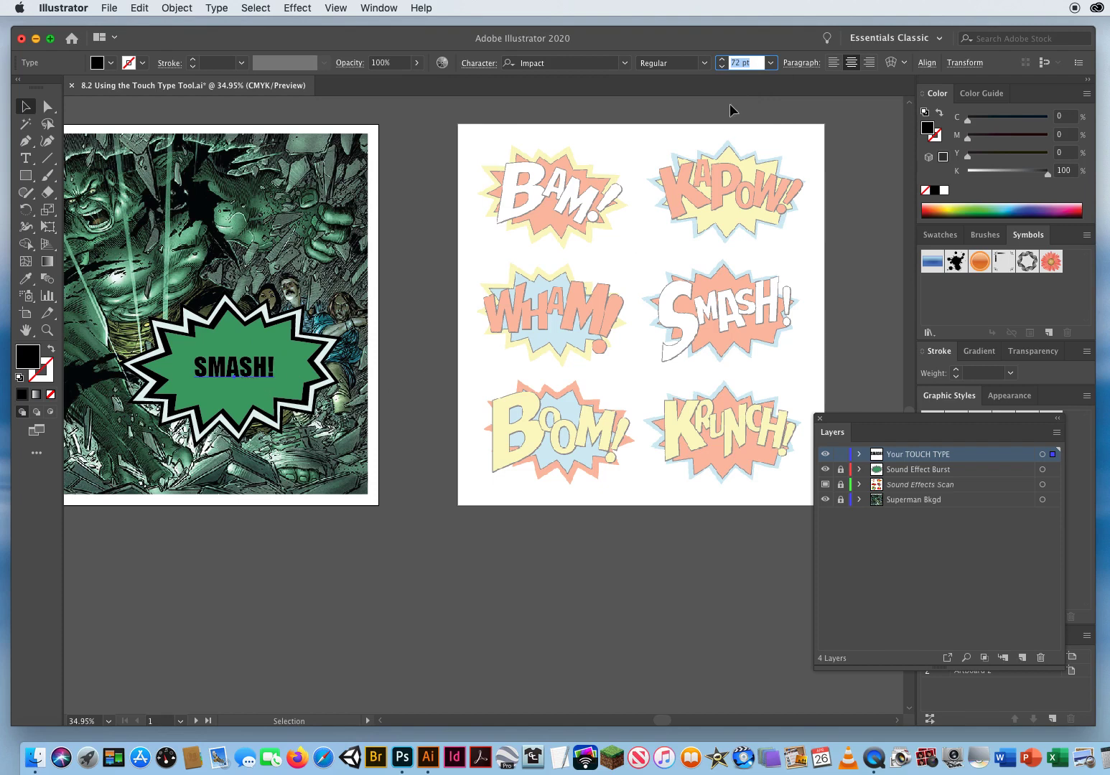
pyautogui.moveTo(744, 63)
pyautogui.write('89')
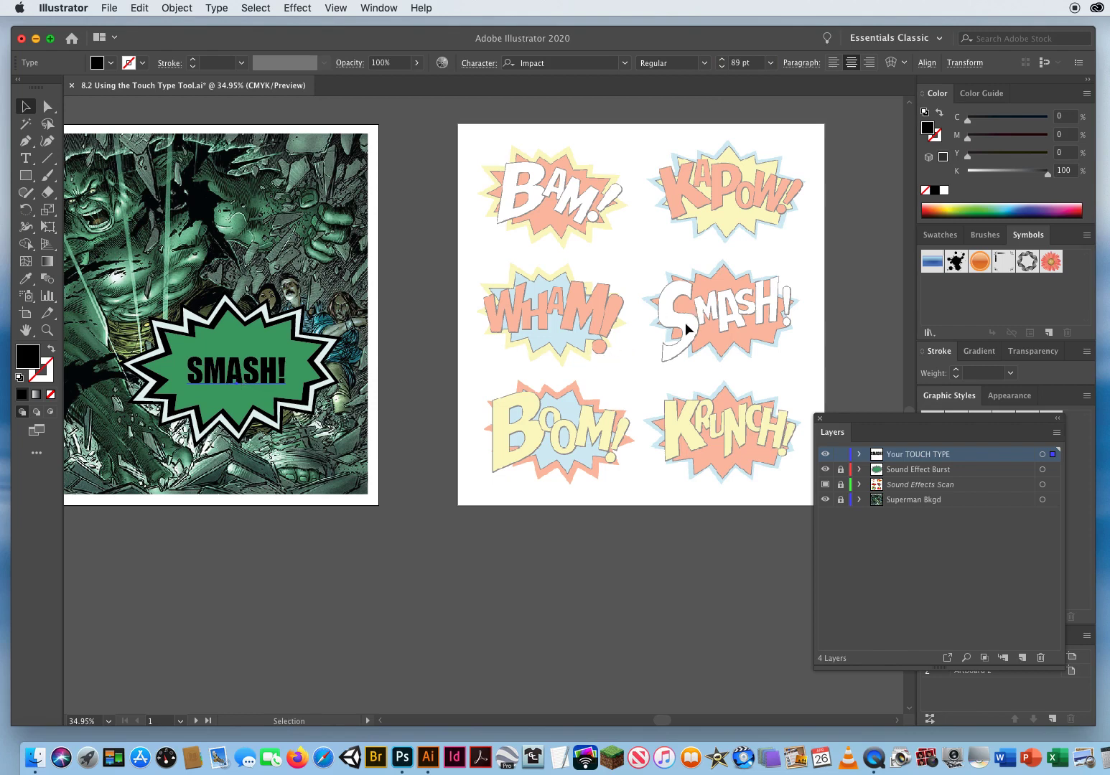
pyautogui.moveTo(693, 318)
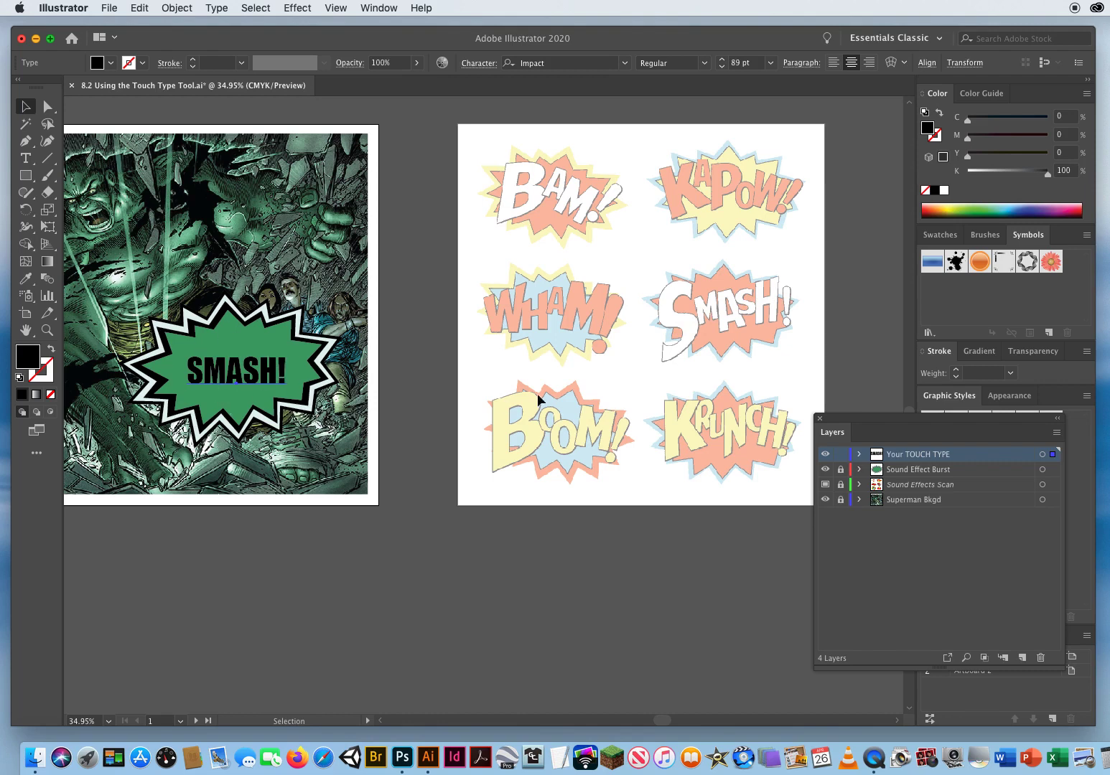
pyautogui.moveTo(718, 316)
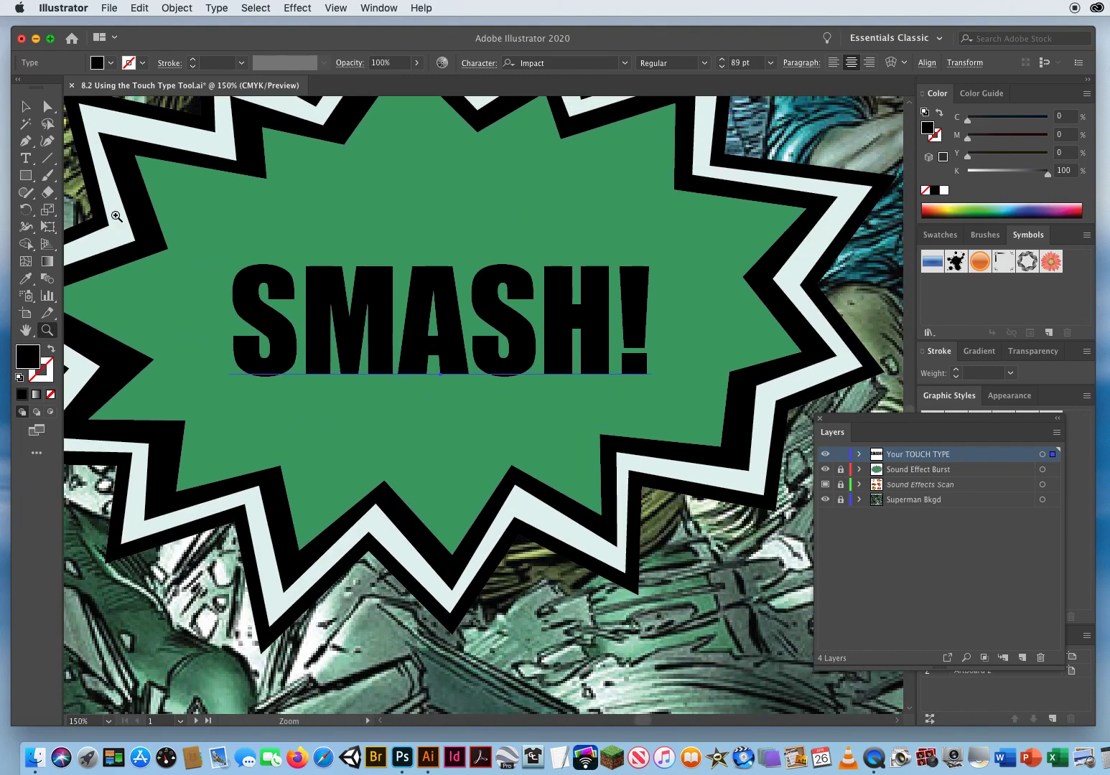
# - Choose the Touch Type Tool from the Type tool flyout
pyautogui.click(26, 106)
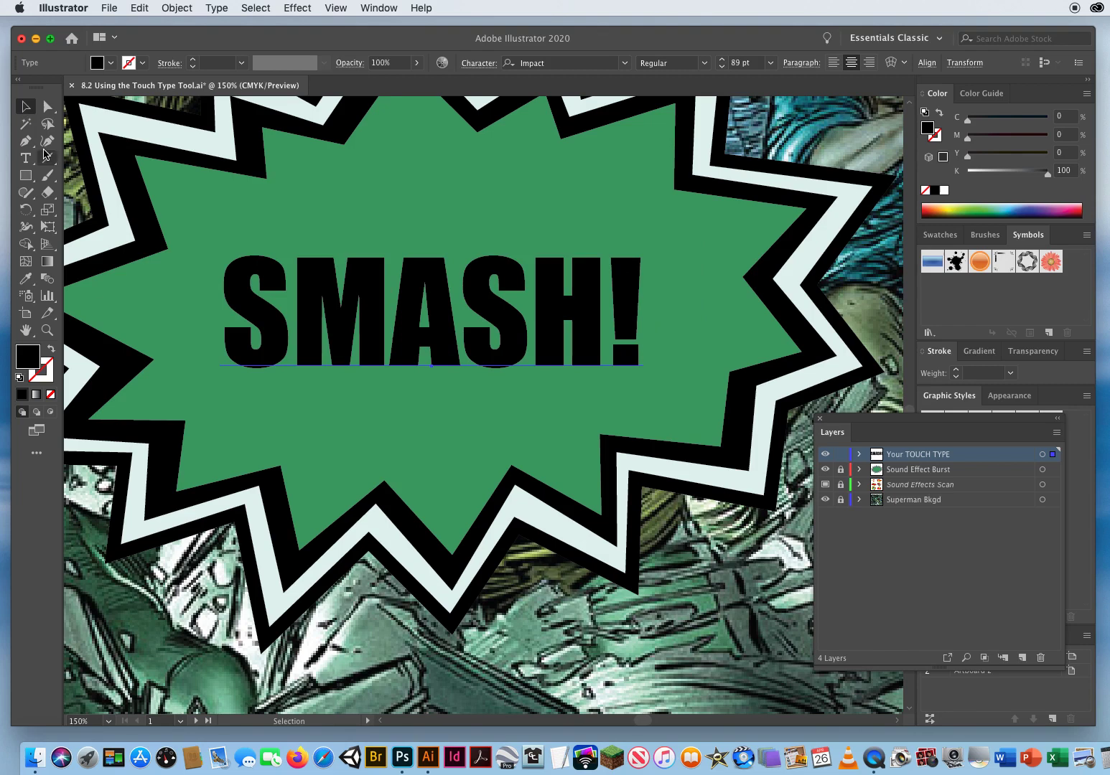
pyautogui.click(25, 157)
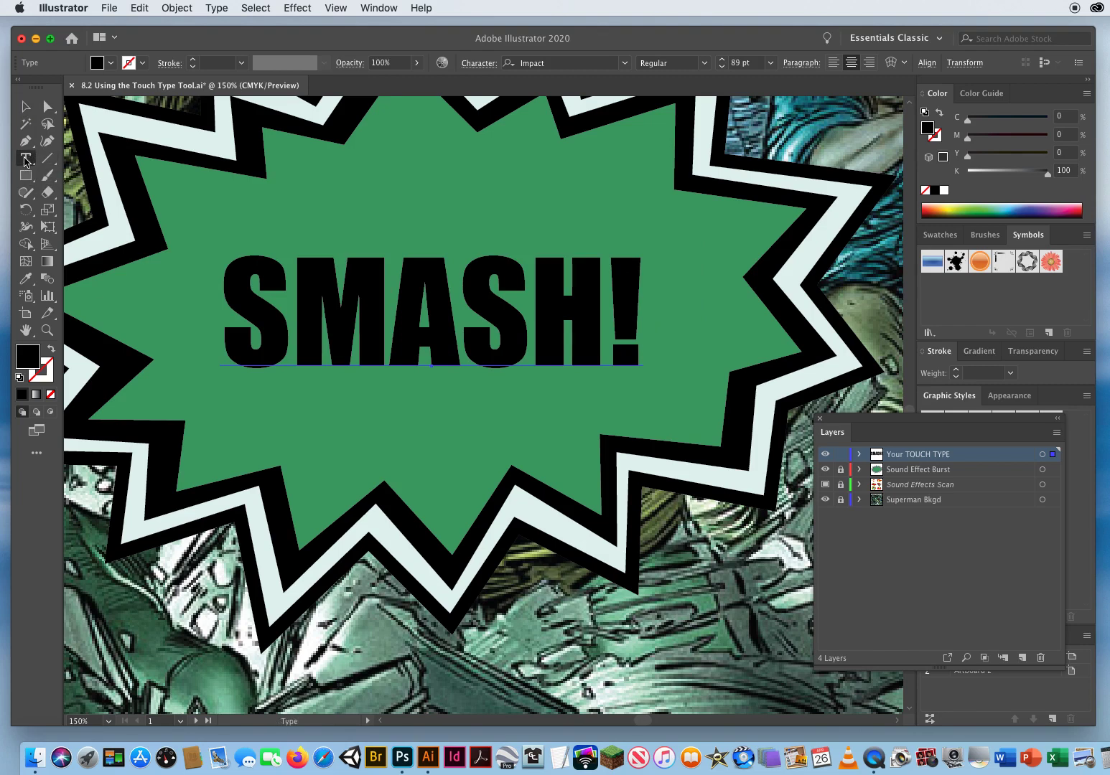
pyautogui.click(25, 158)
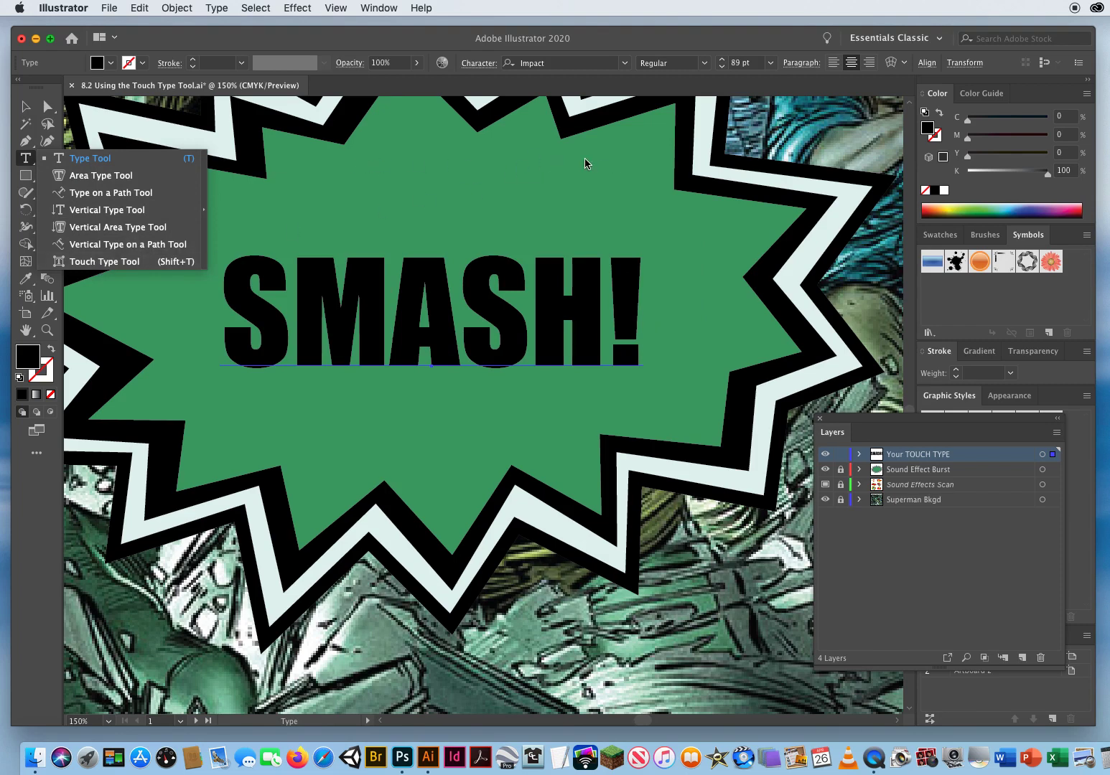
pyautogui.moveTo(187, 252)
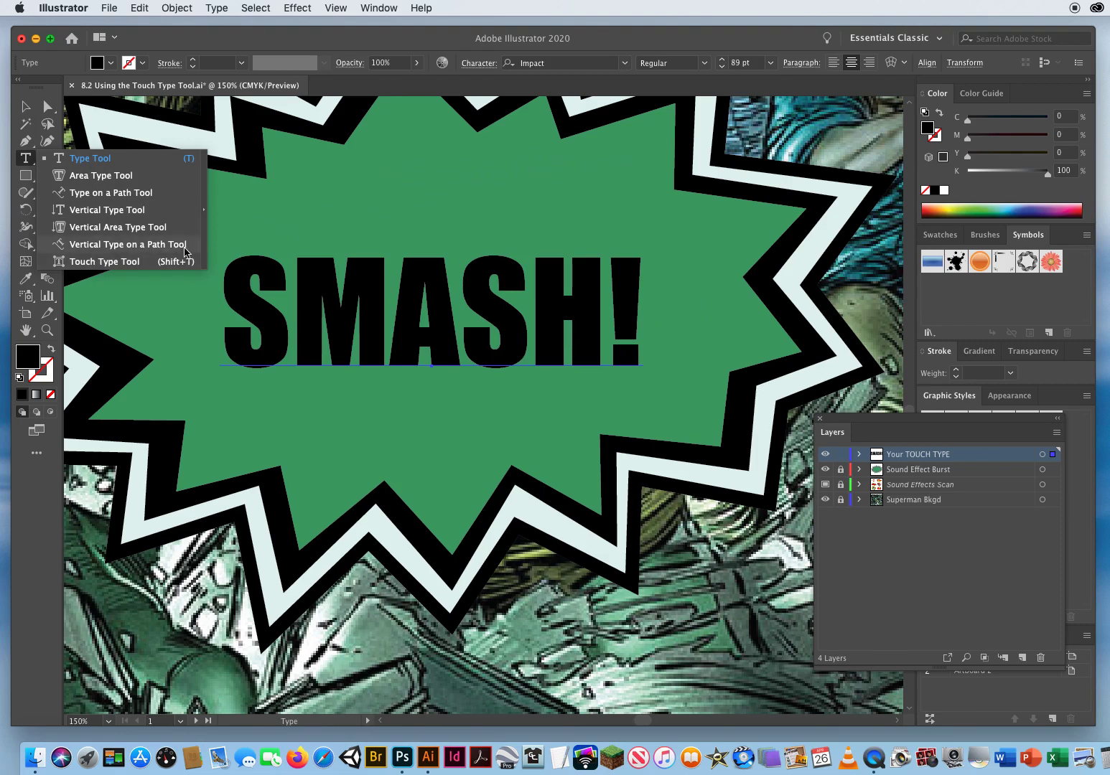
pyautogui.click(105, 262)
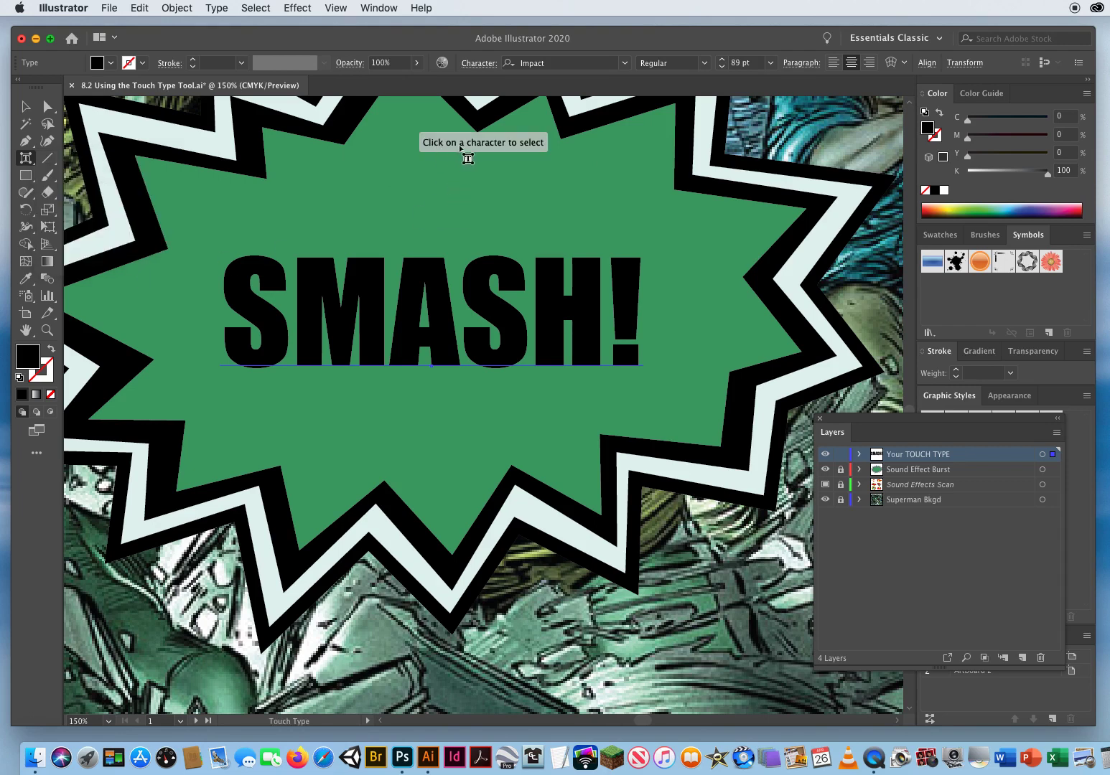
pyautogui.moveTo(403, 211)
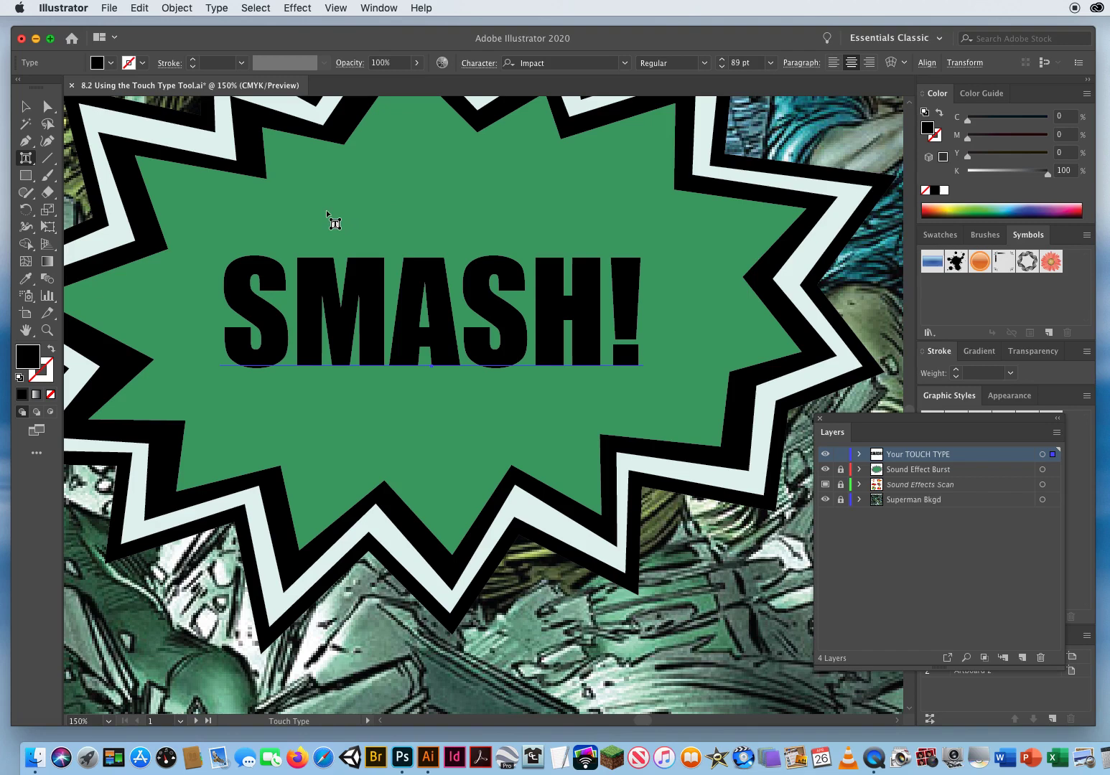
pyautogui.moveTo(306, 216)
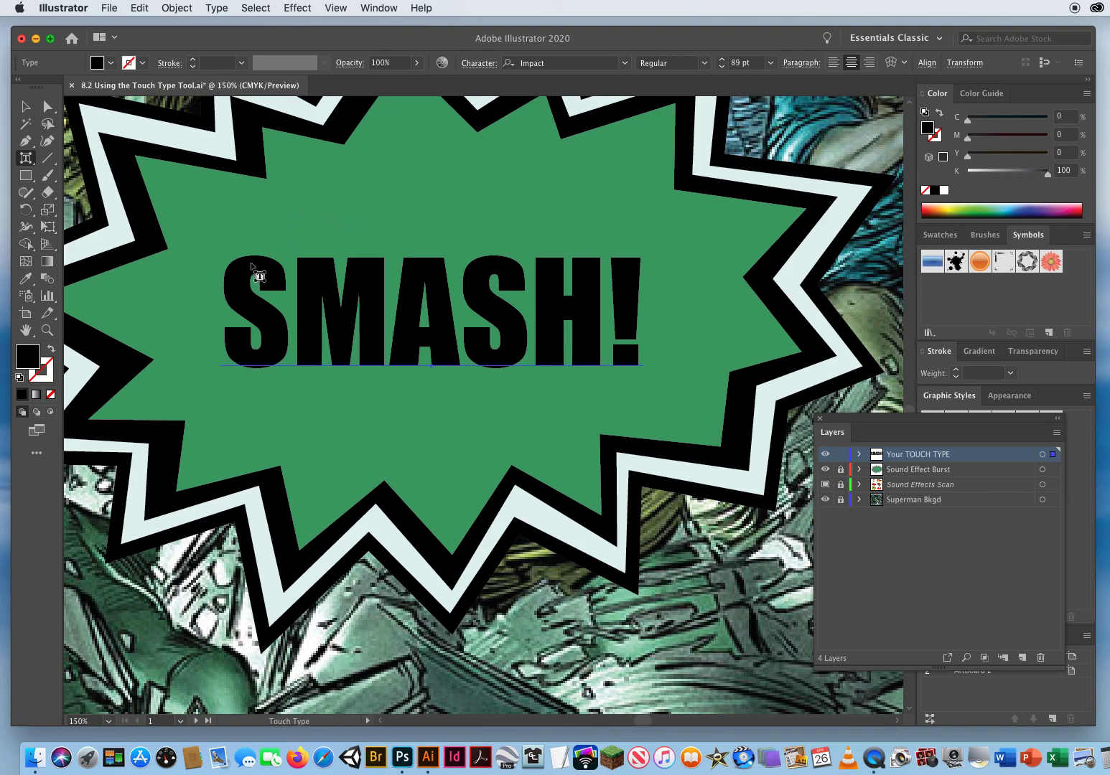
# - Select the first letter S of SMASH! with the Touch Type Tool
pyautogui.click(255, 313)
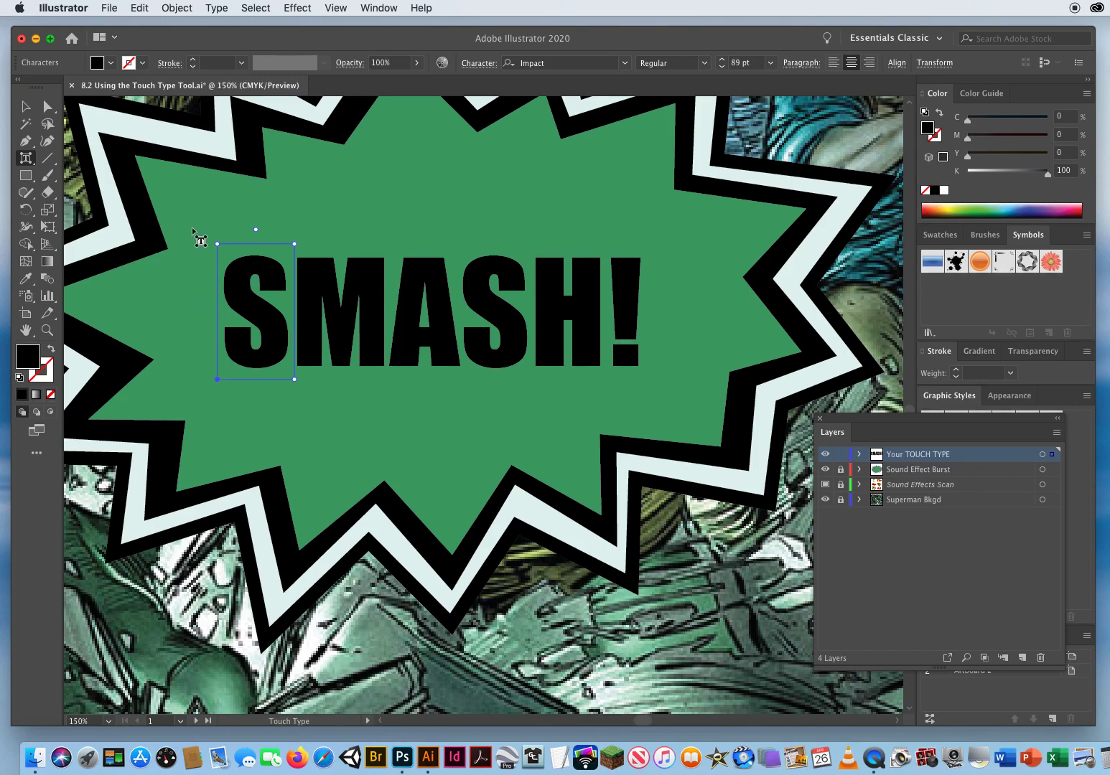
pyautogui.moveTo(183, 272)
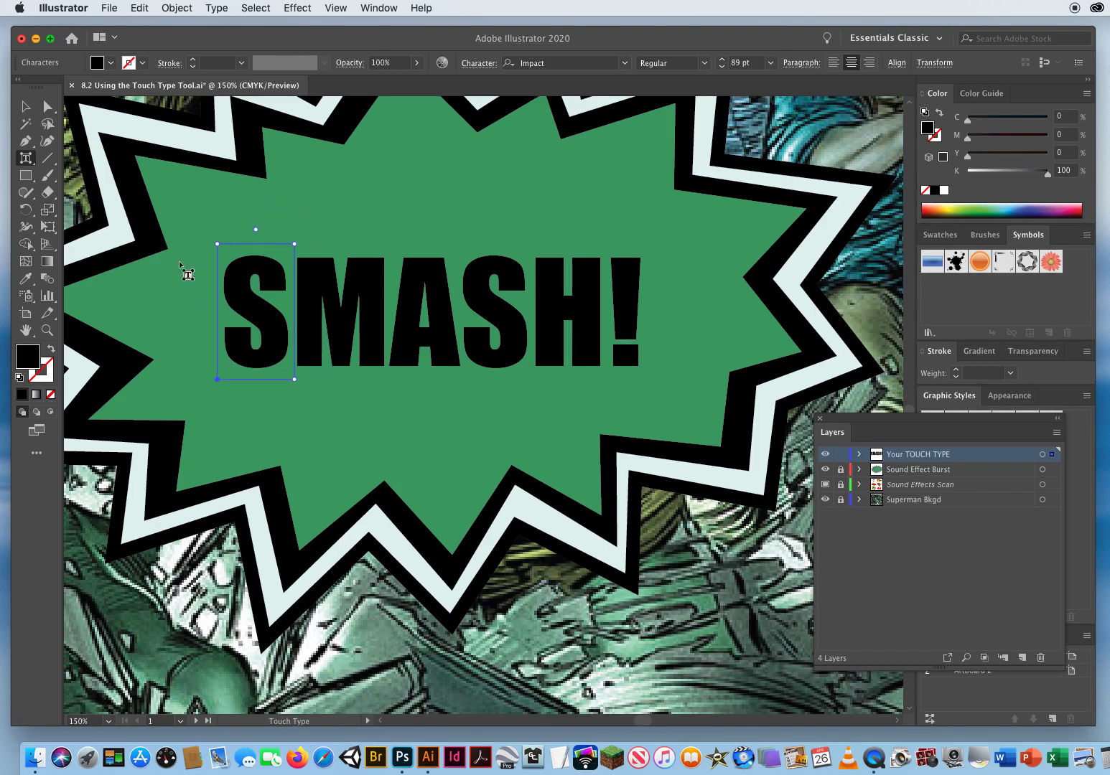
pyautogui.moveTo(188, 260)
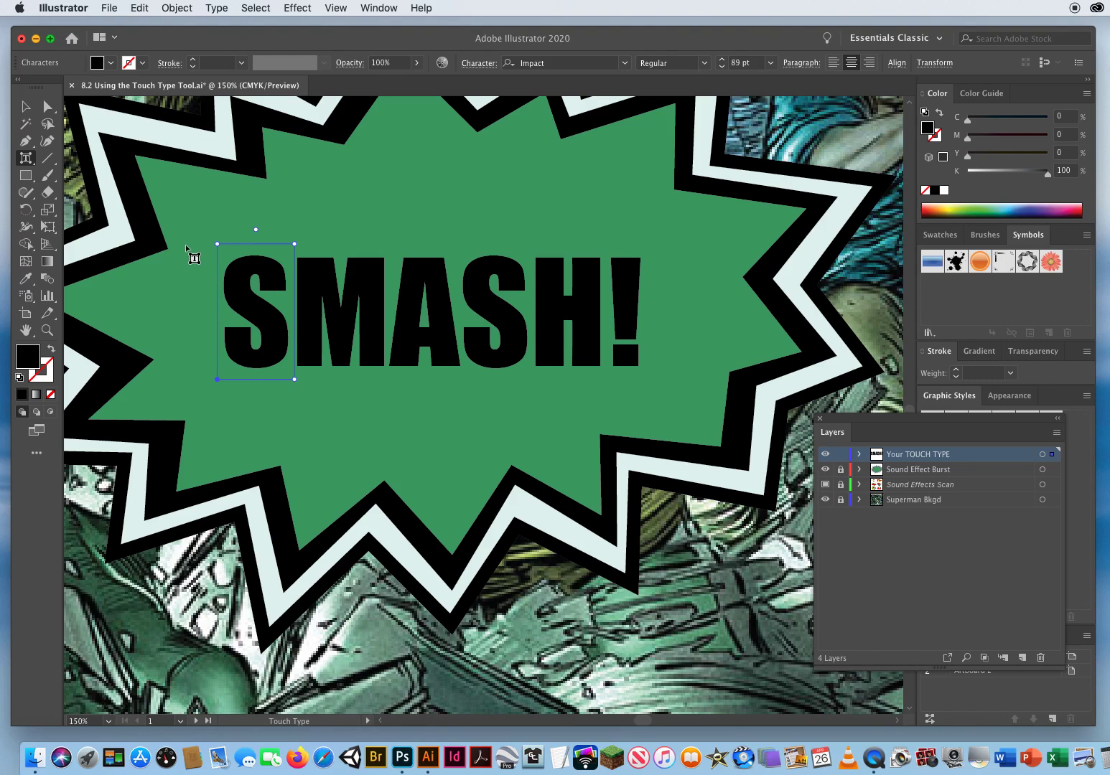
pyautogui.moveTo(224, 384)
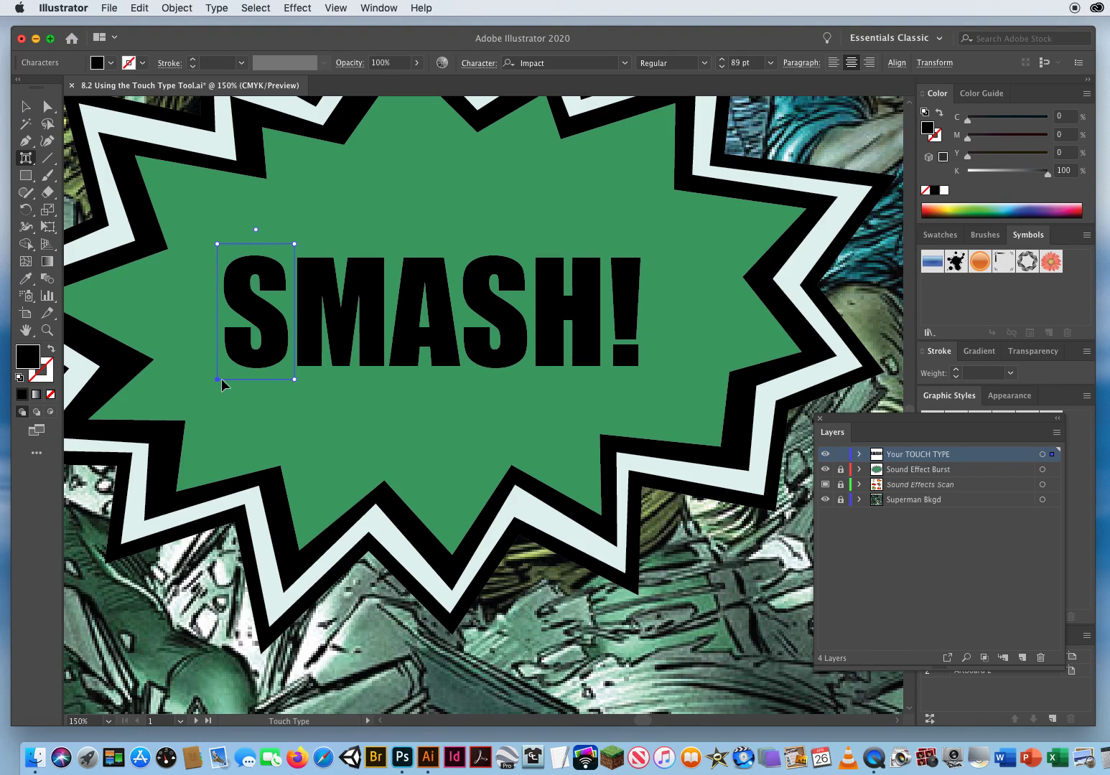
pyautogui.moveTo(402, 244)
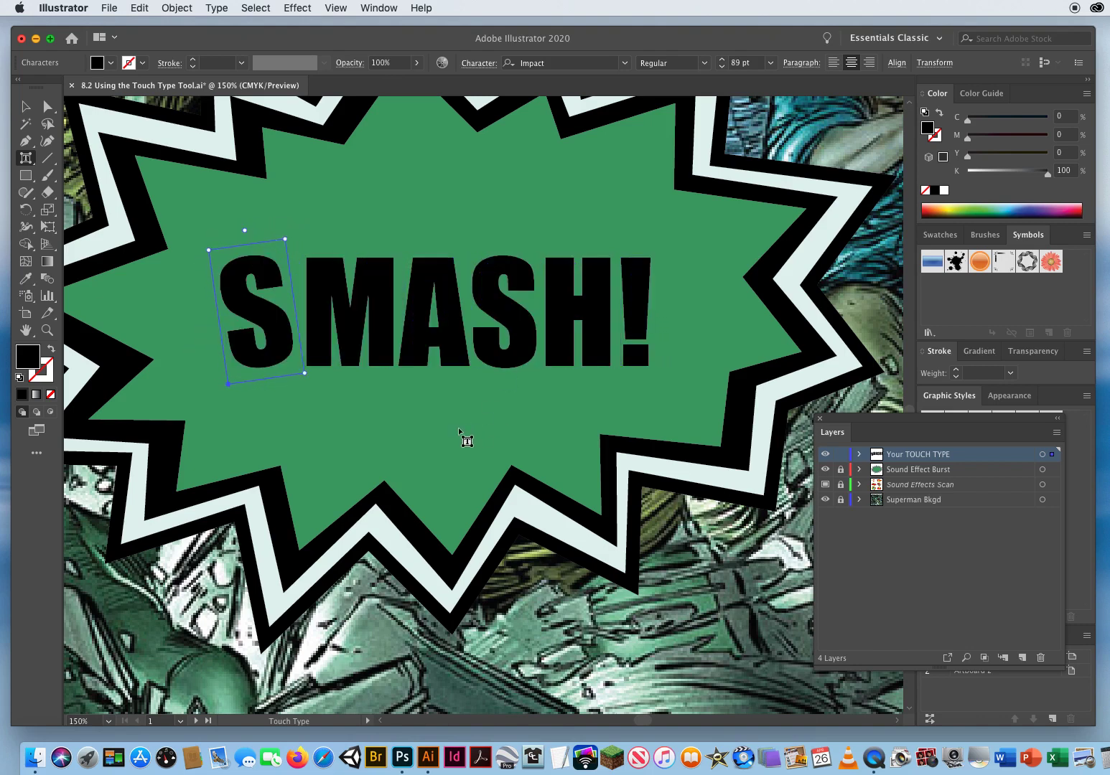
pyautogui.moveTo(211, 252)
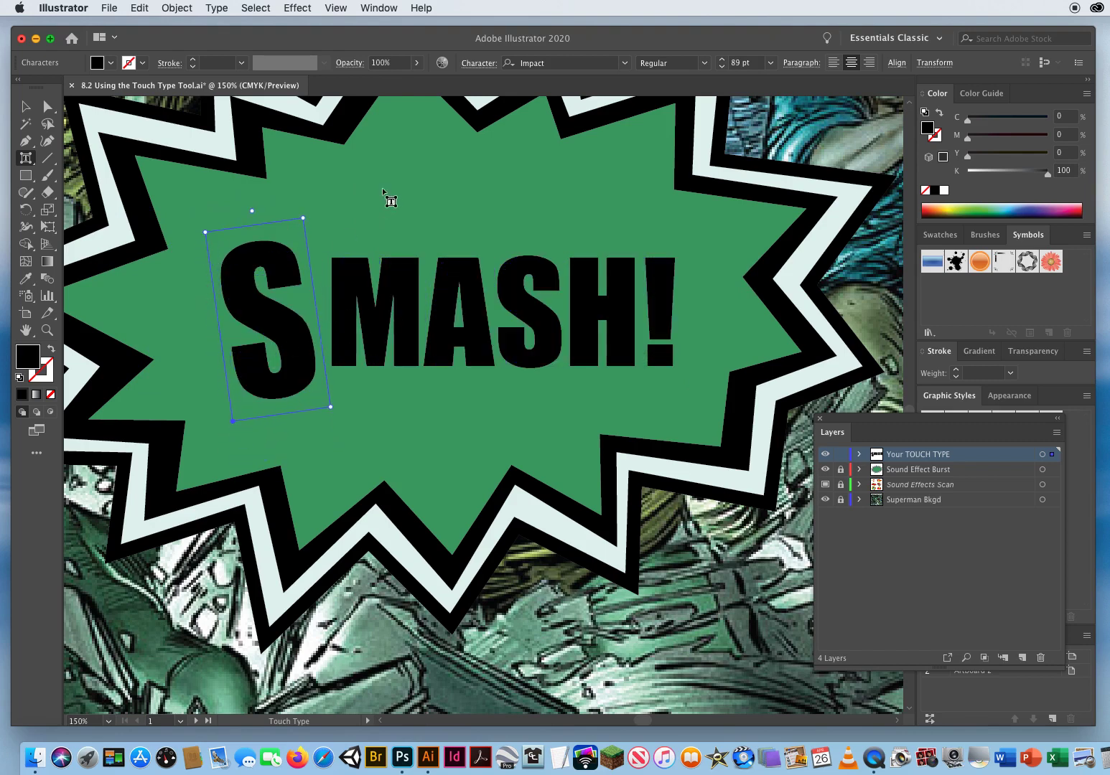
pyautogui.moveTo(673, 291)
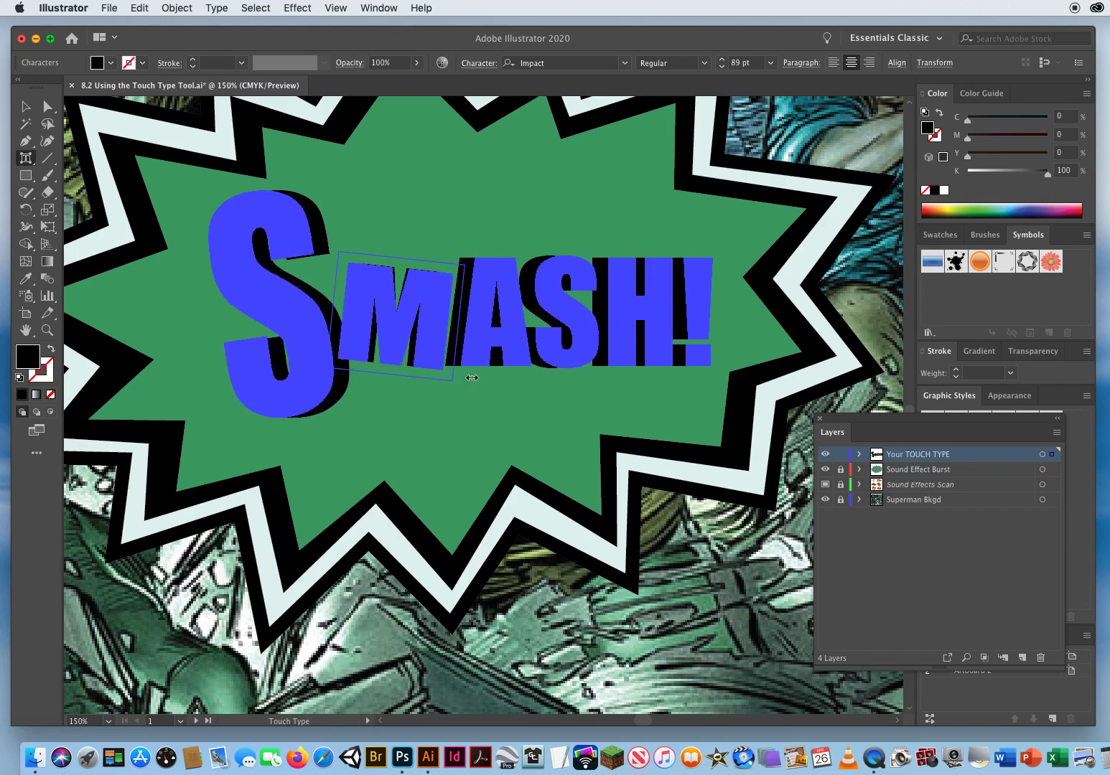
# - Shrink and tilt the letter M, then pick the next letter
pyautogui.moveTo(471, 378); pyautogui.dragTo(430, 345)
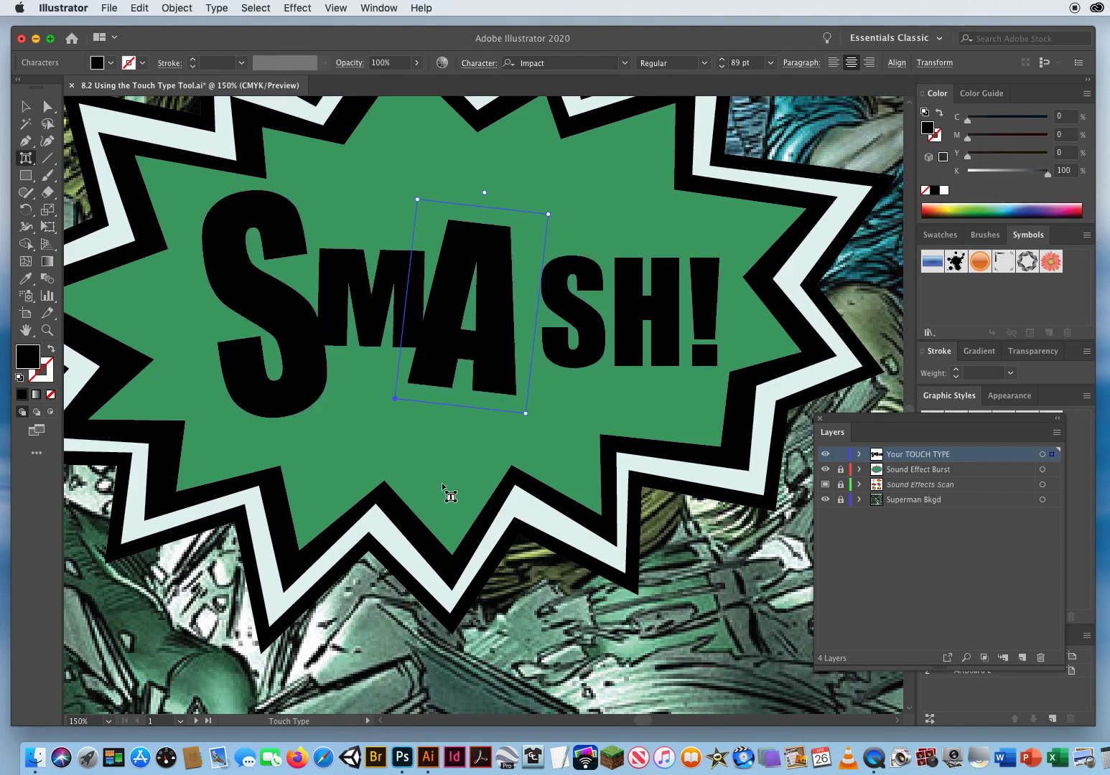
pyautogui.click(573, 305)
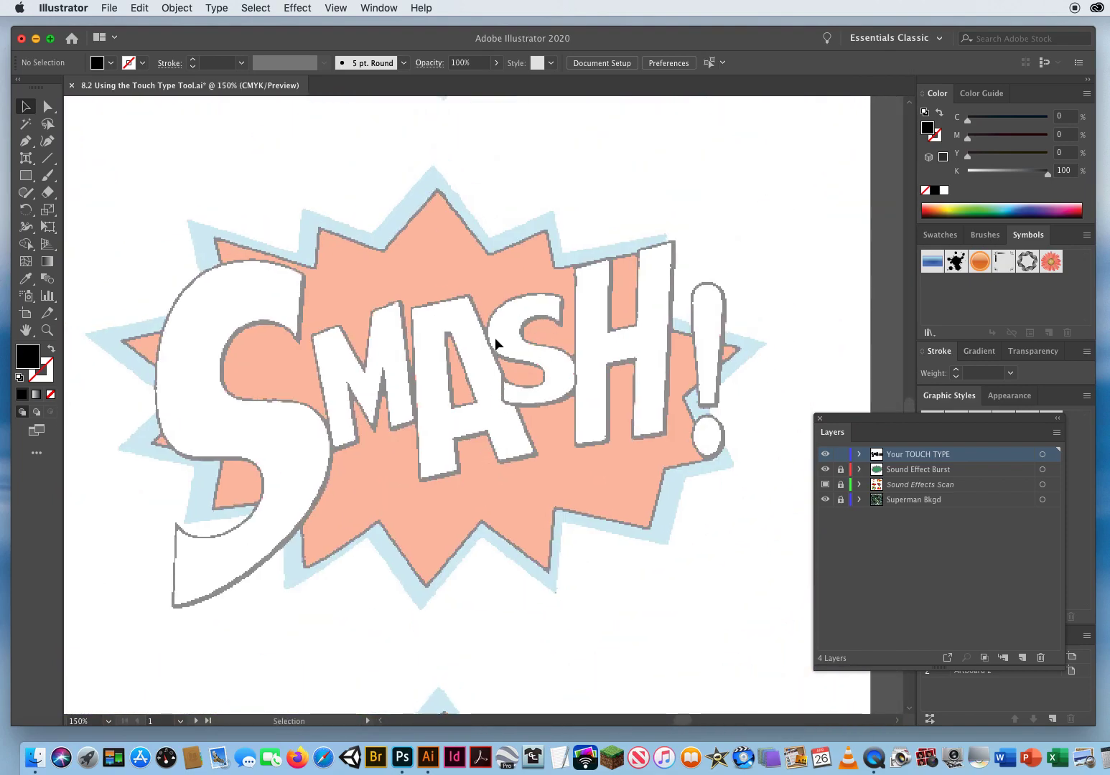
pyautogui.moveTo(498, 345); pyautogui.dragTo(345, 372)
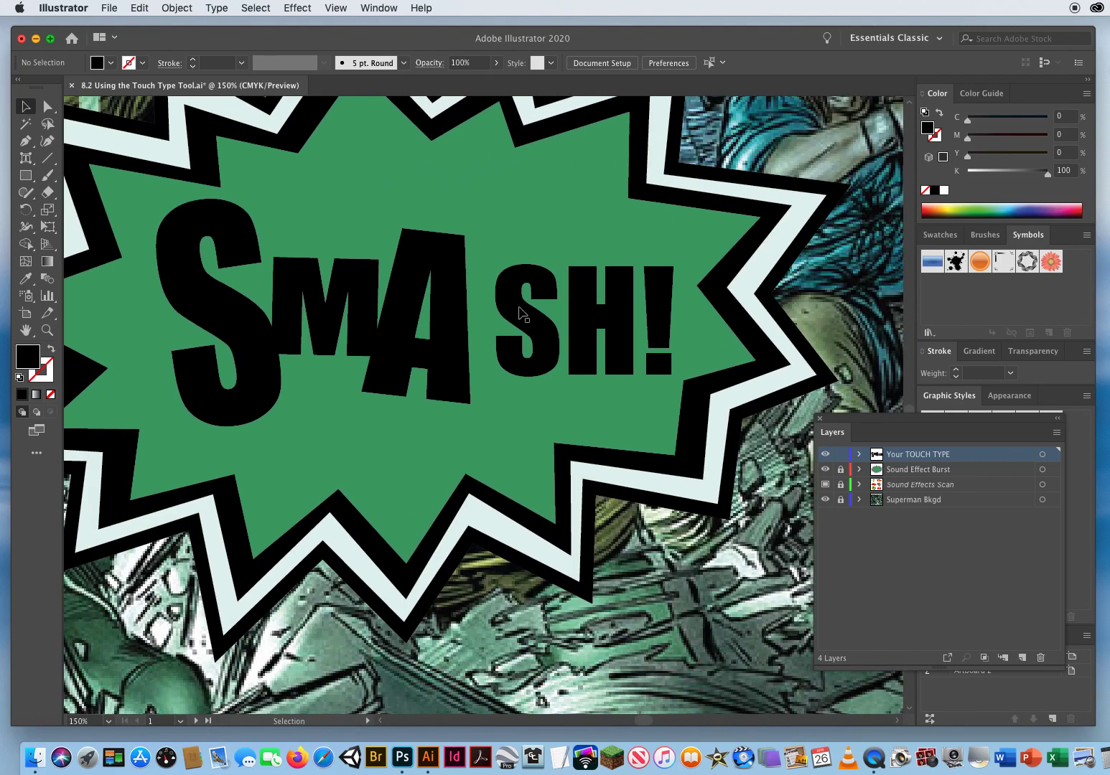
pyautogui.click(26, 141)
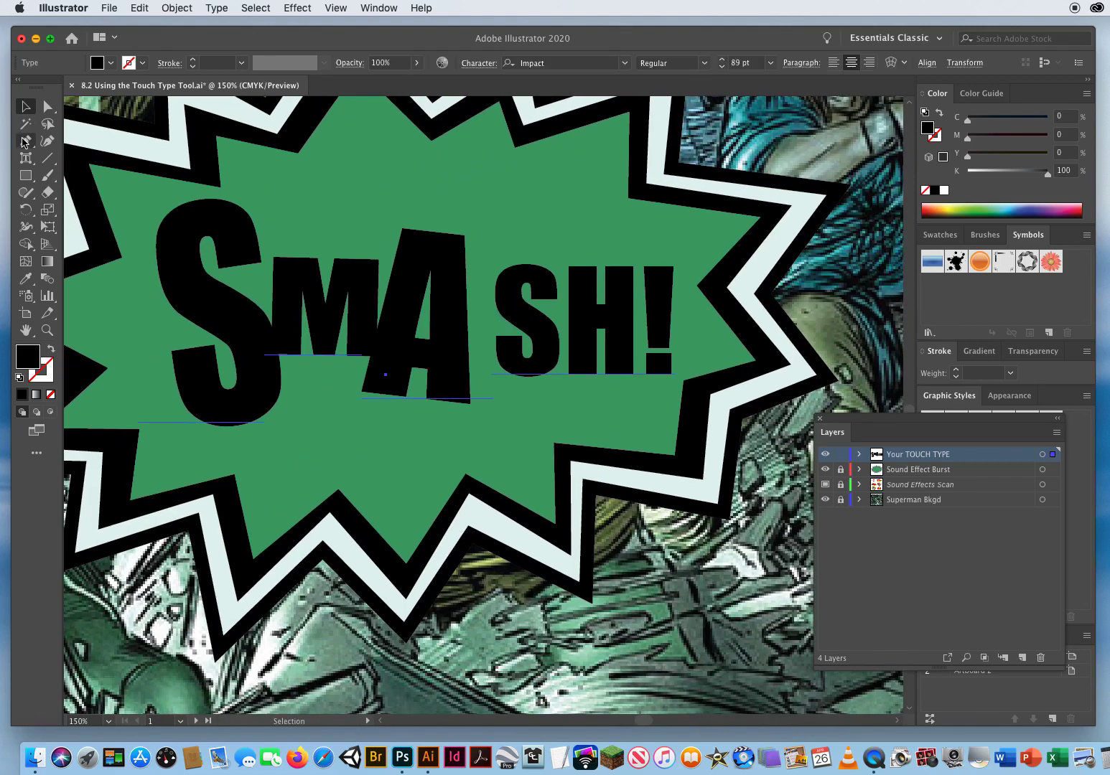
pyautogui.click(26, 158)
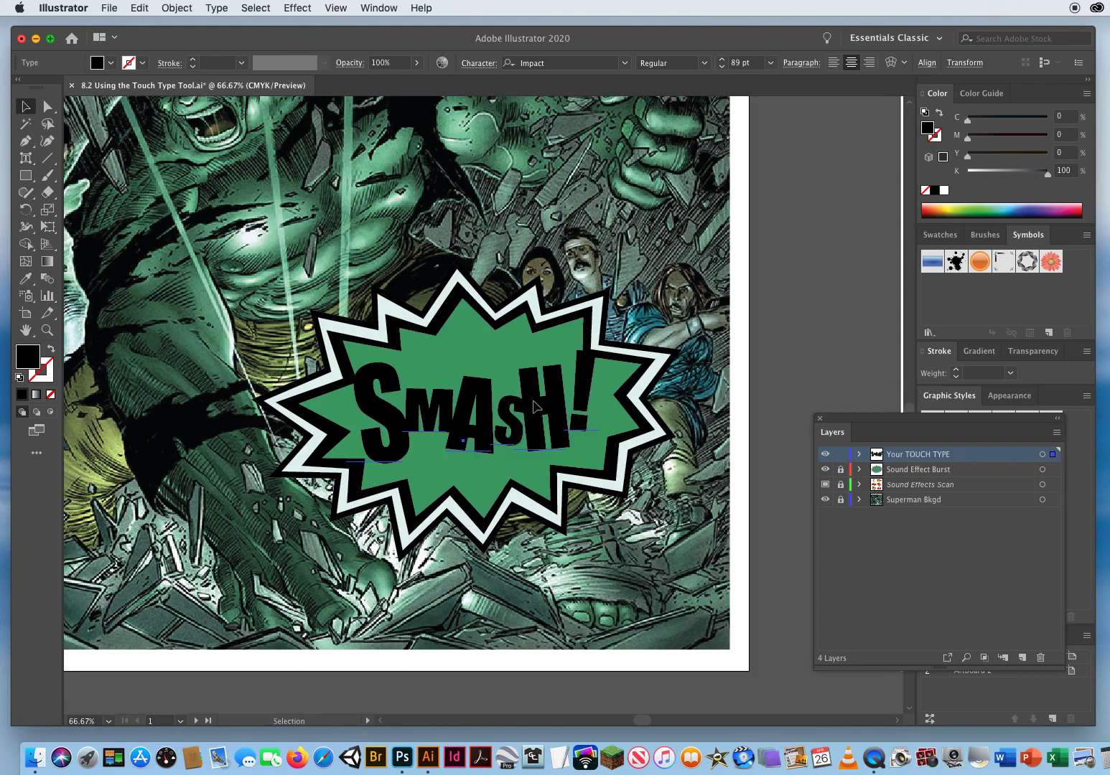
pyautogui.moveTo(739, 347)
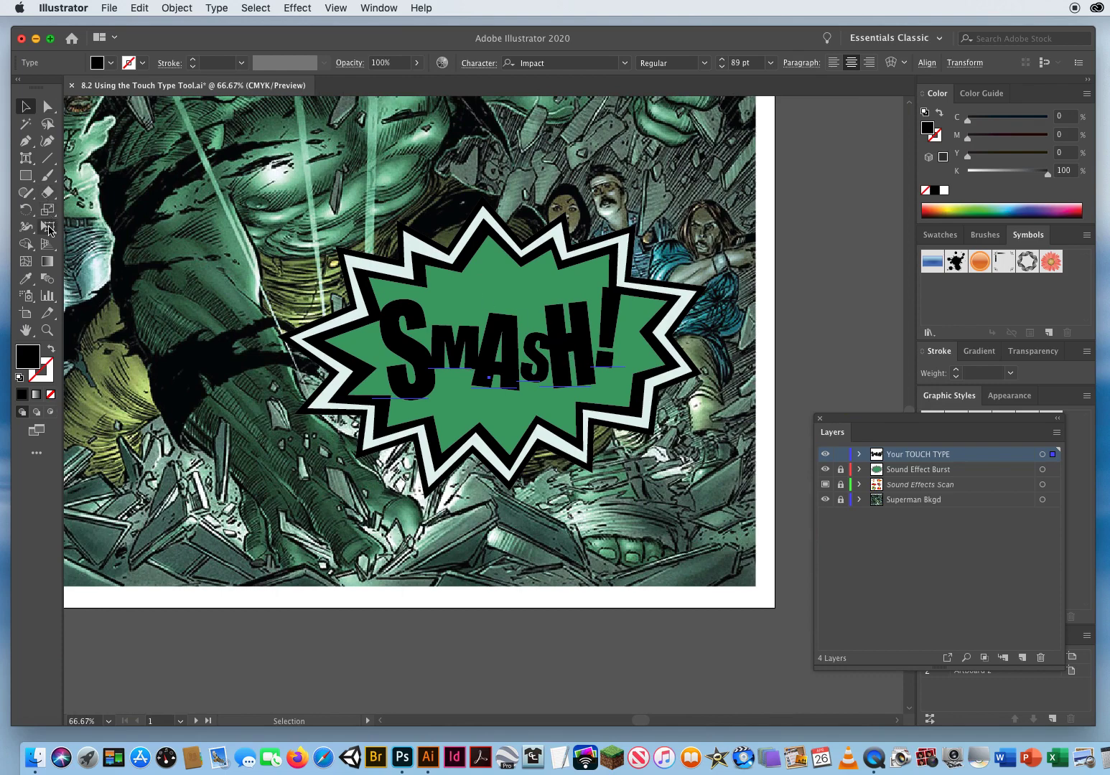
# - Switch to the Free Transform Tool to transform the whole SMASH! word
pyautogui.click(25, 227)
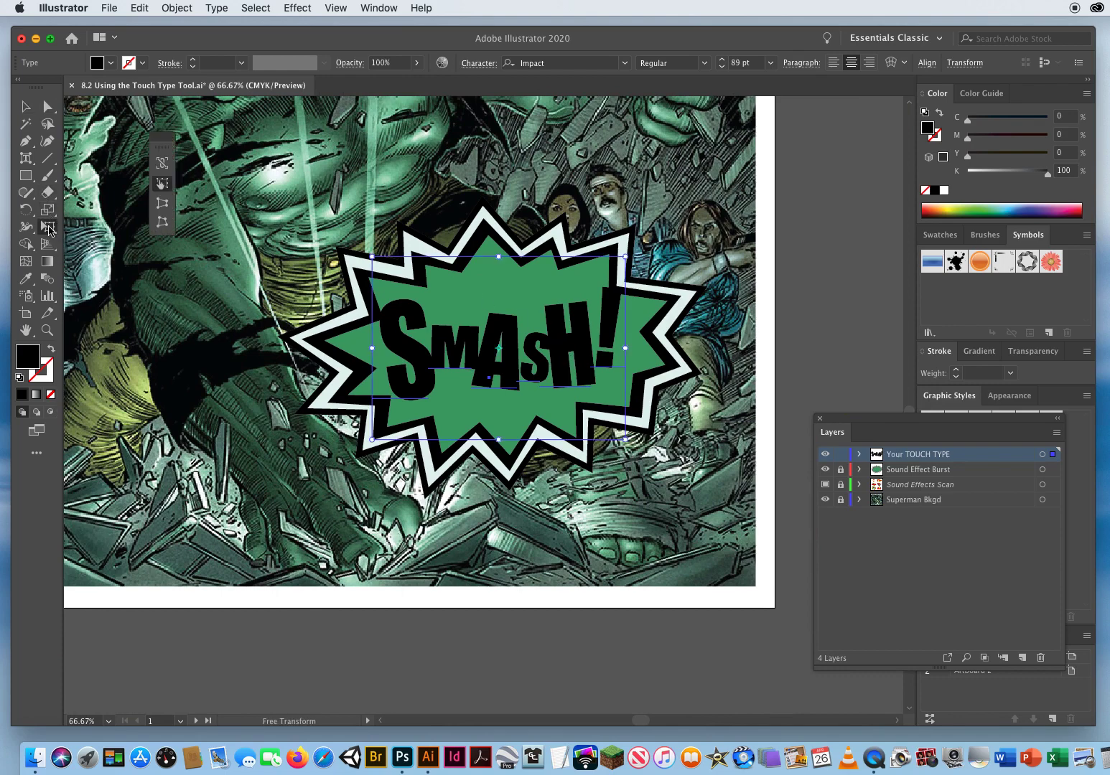
pyautogui.moveTo(163, 163)
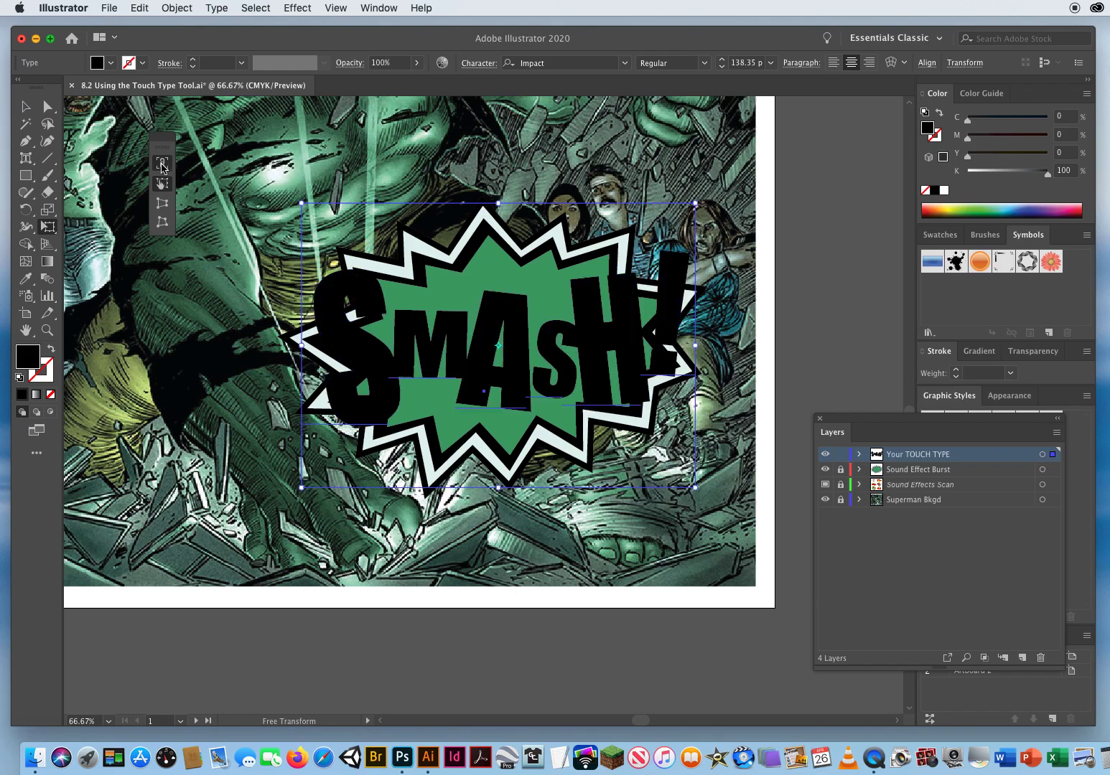
pyautogui.moveTo(163, 166)
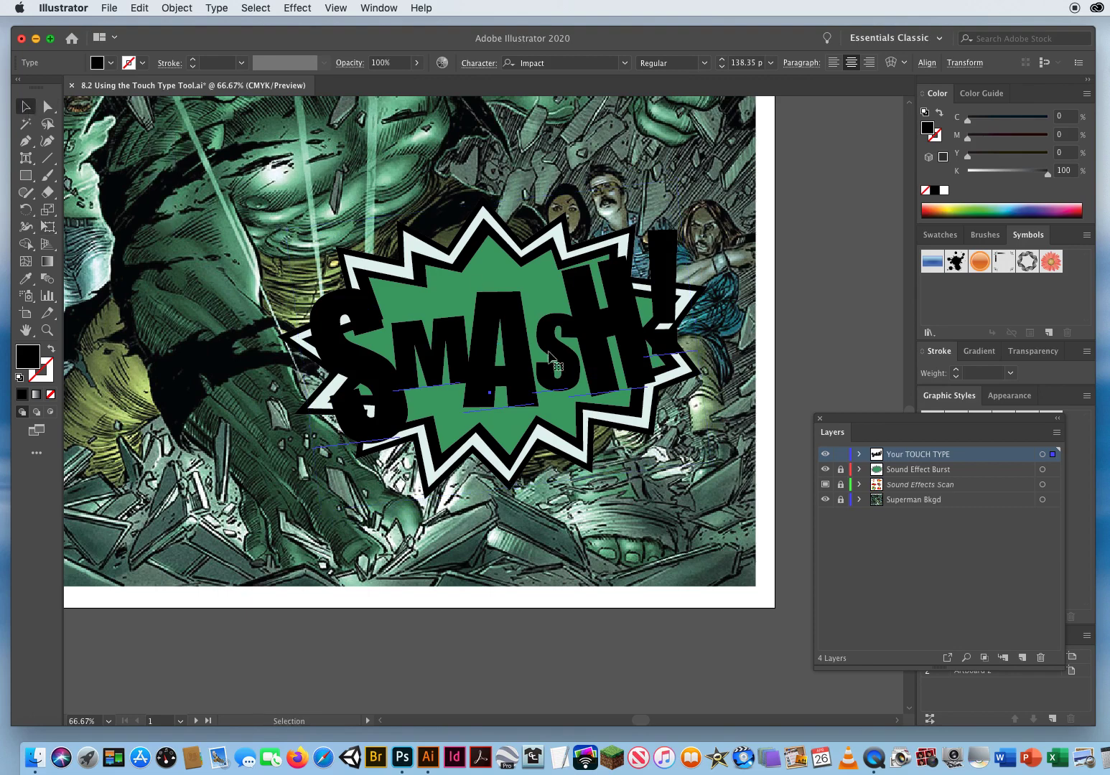
pyautogui.moveTo(81, 113)
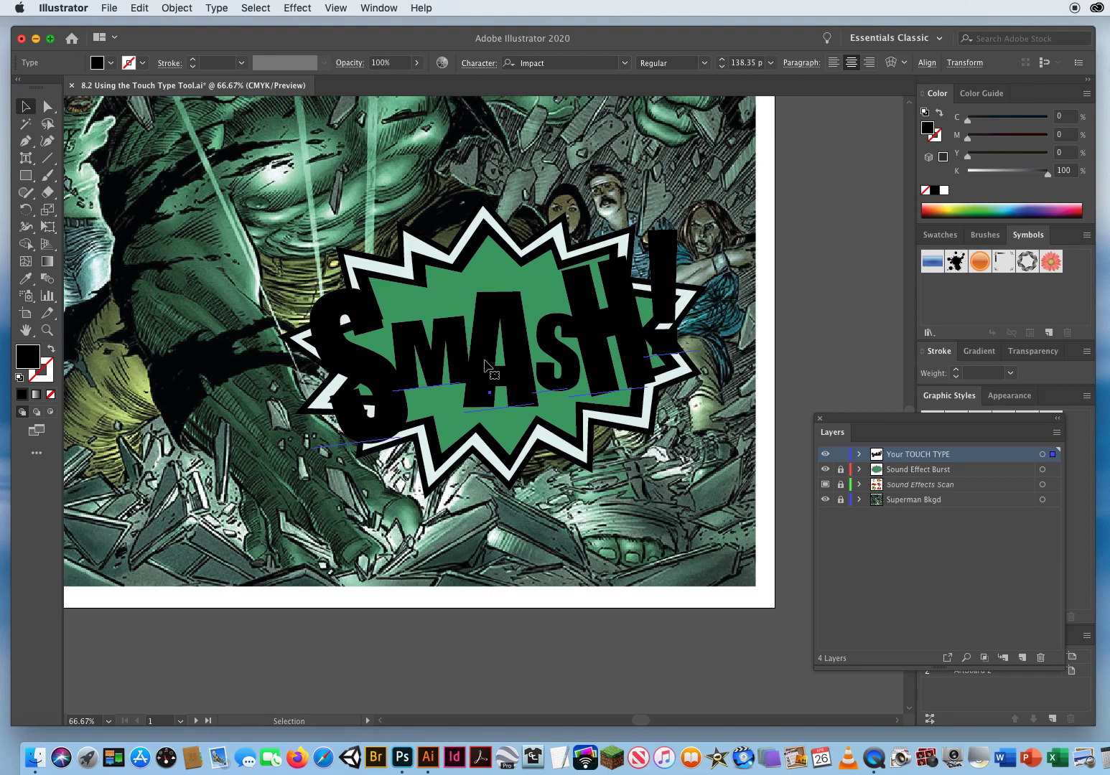
pyautogui.moveTo(540, 425)
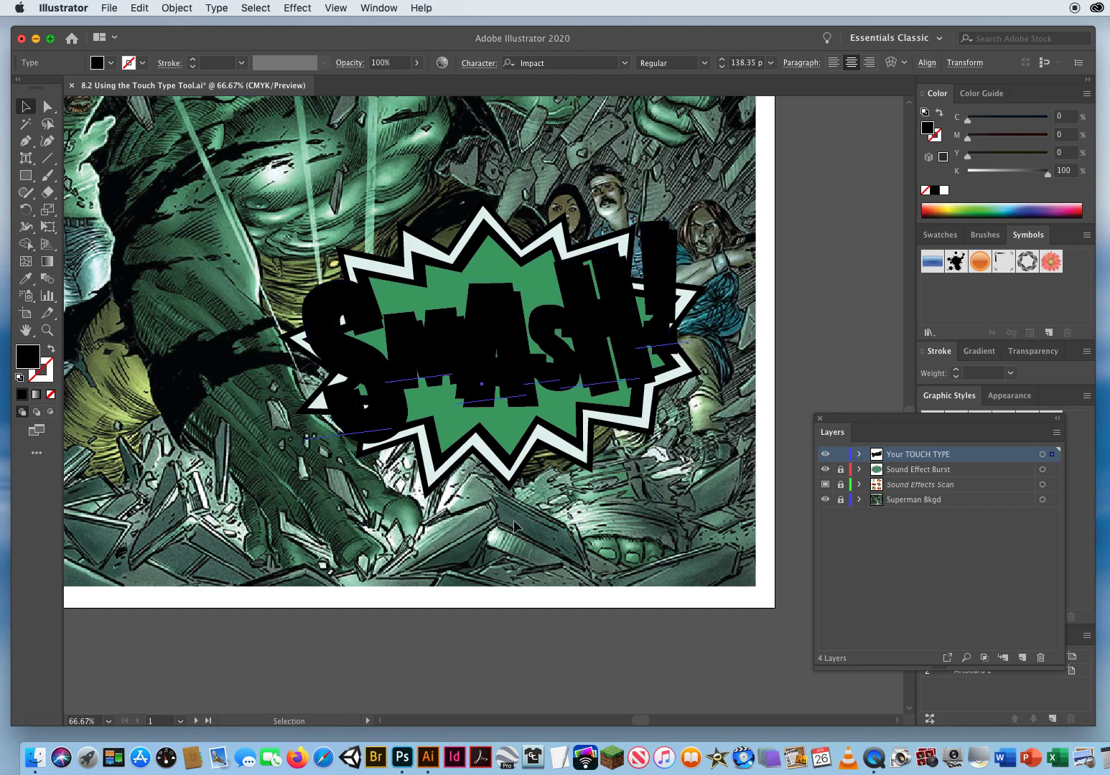
pyautogui.moveTo(480, 467)
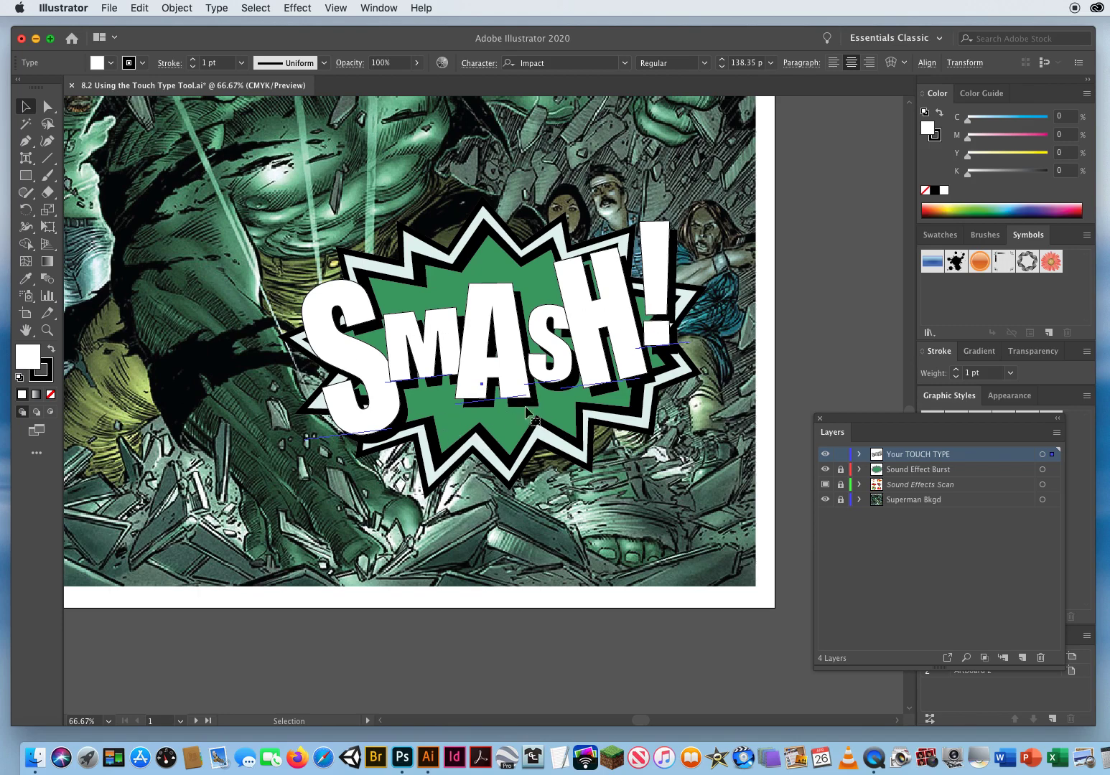
pyautogui.moveTo(250, 472)
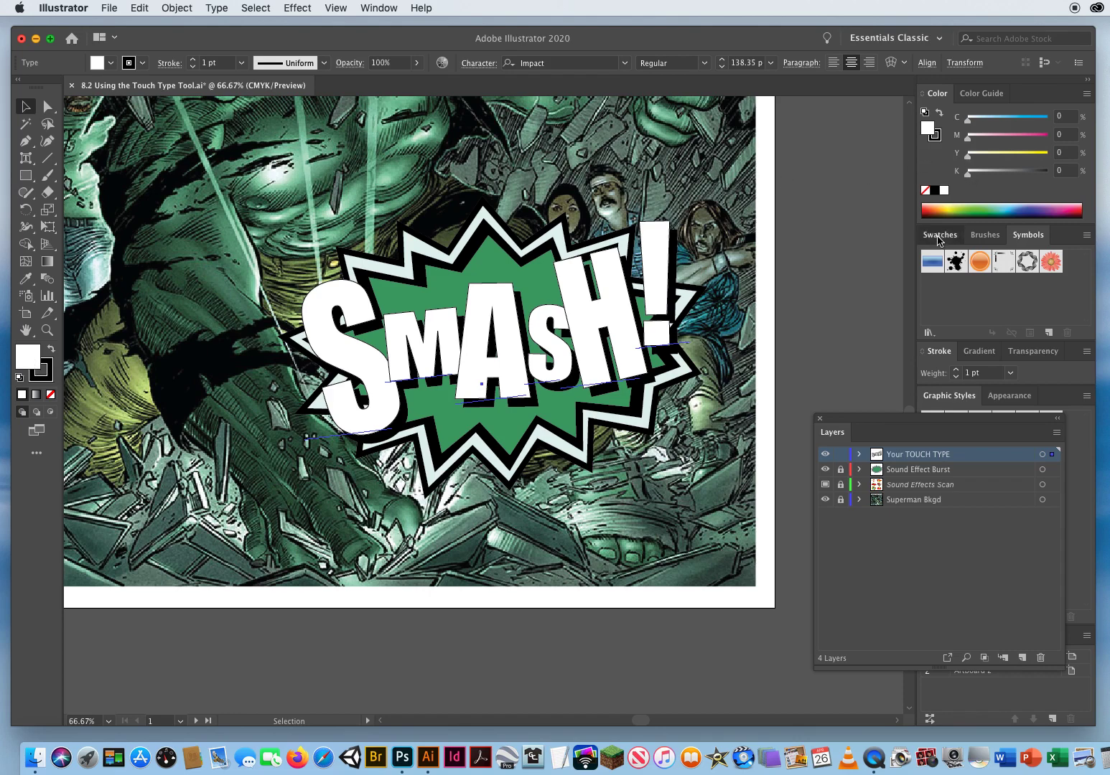
# - Fill the SMASH! letters with the yellow swatch and give them a 4 pt stroke weight
pyautogui.click(932, 290)
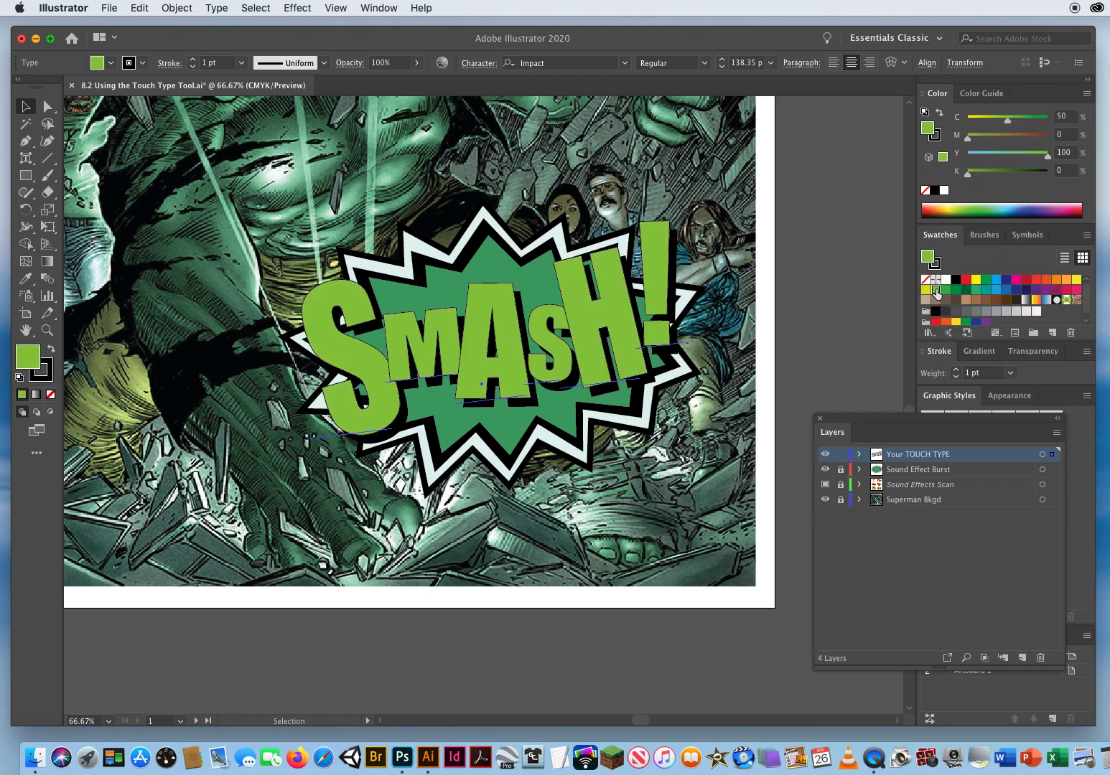
pyautogui.click(977, 280)
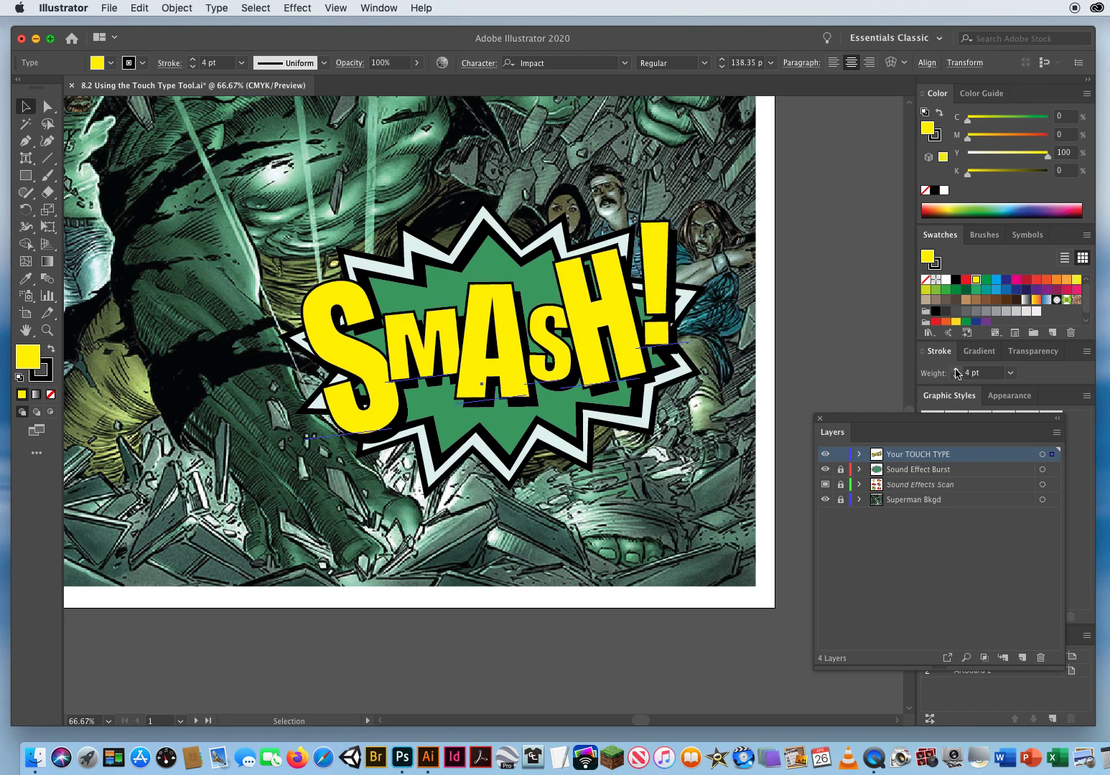
pyautogui.click(195, 359)
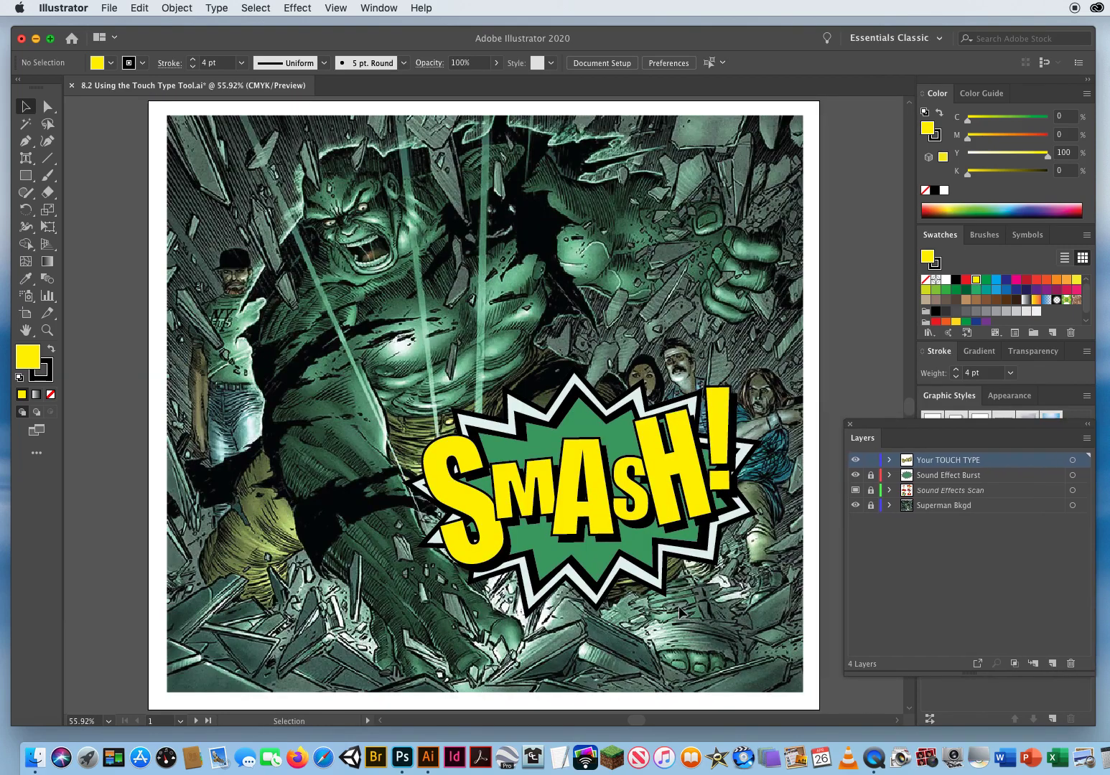
pyautogui.moveTo(164, 263)
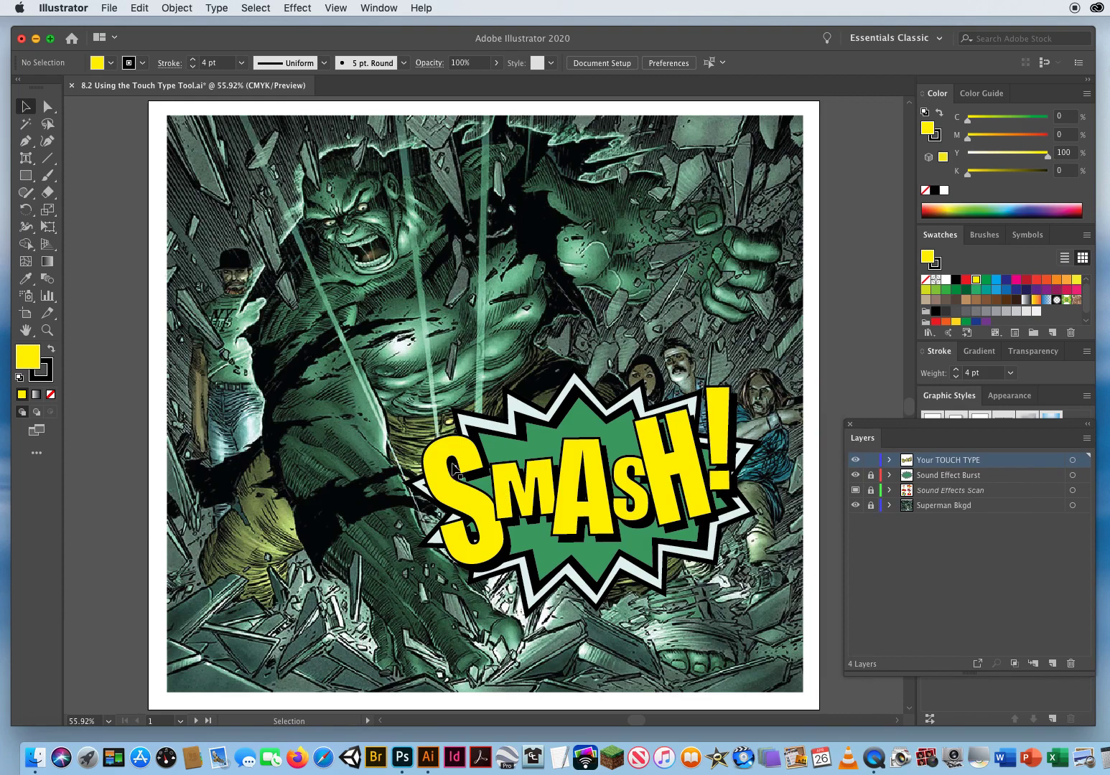
pyautogui.moveTo(703, 441)
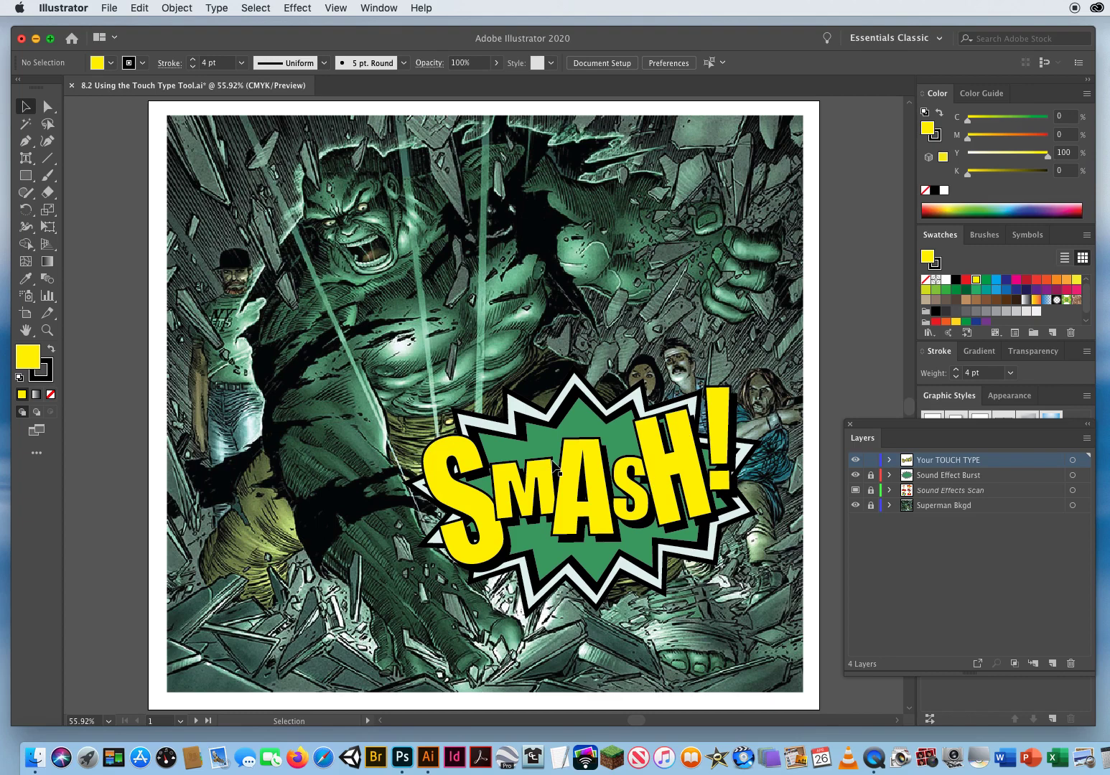
pyautogui.moveTo(27, 157)
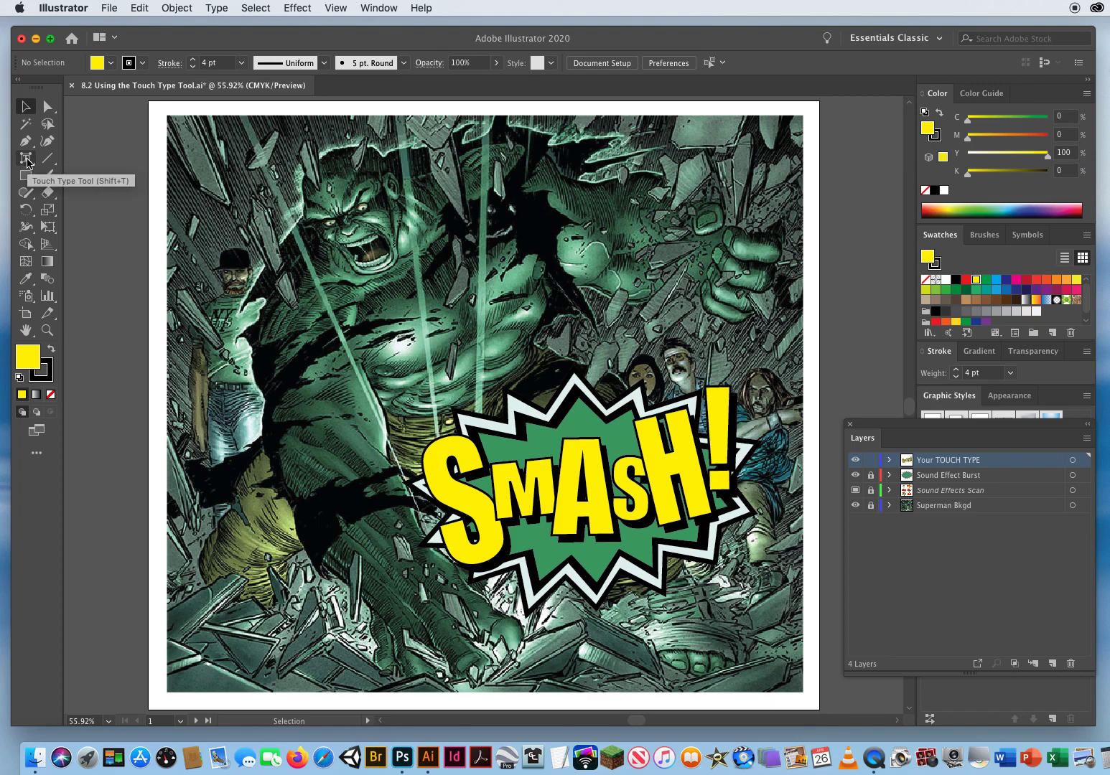
pyautogui.click(26, 158)
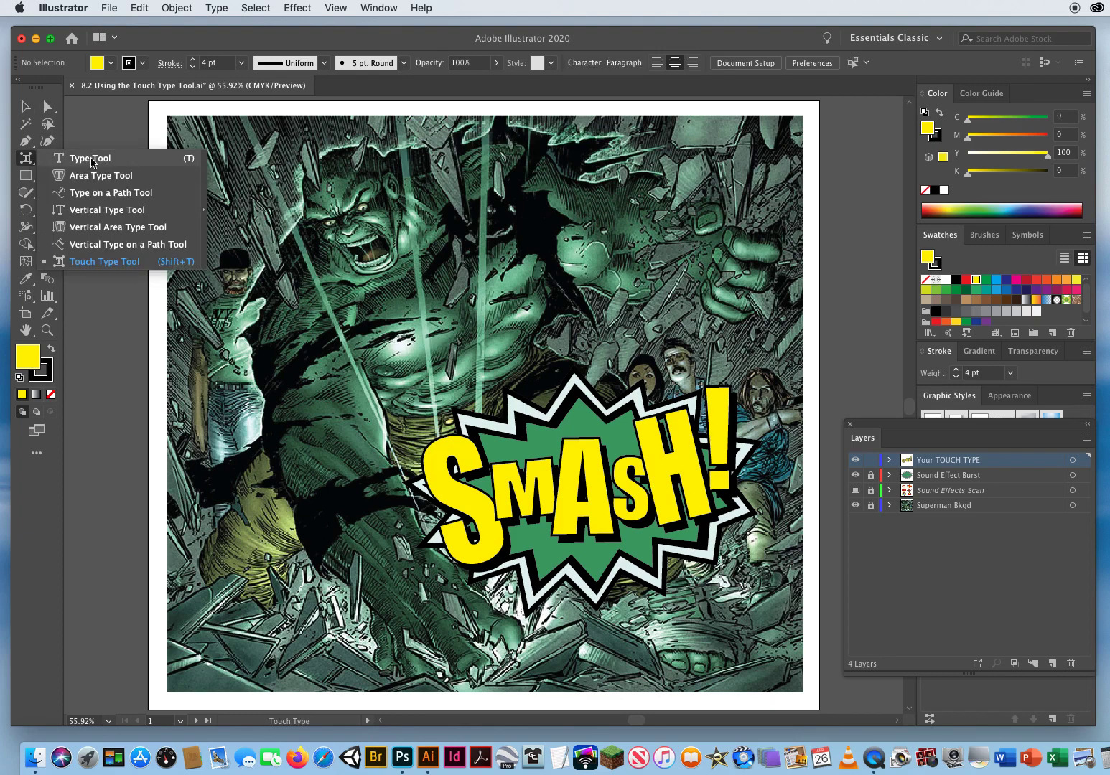
pyautogui.moveTo(103, 261)
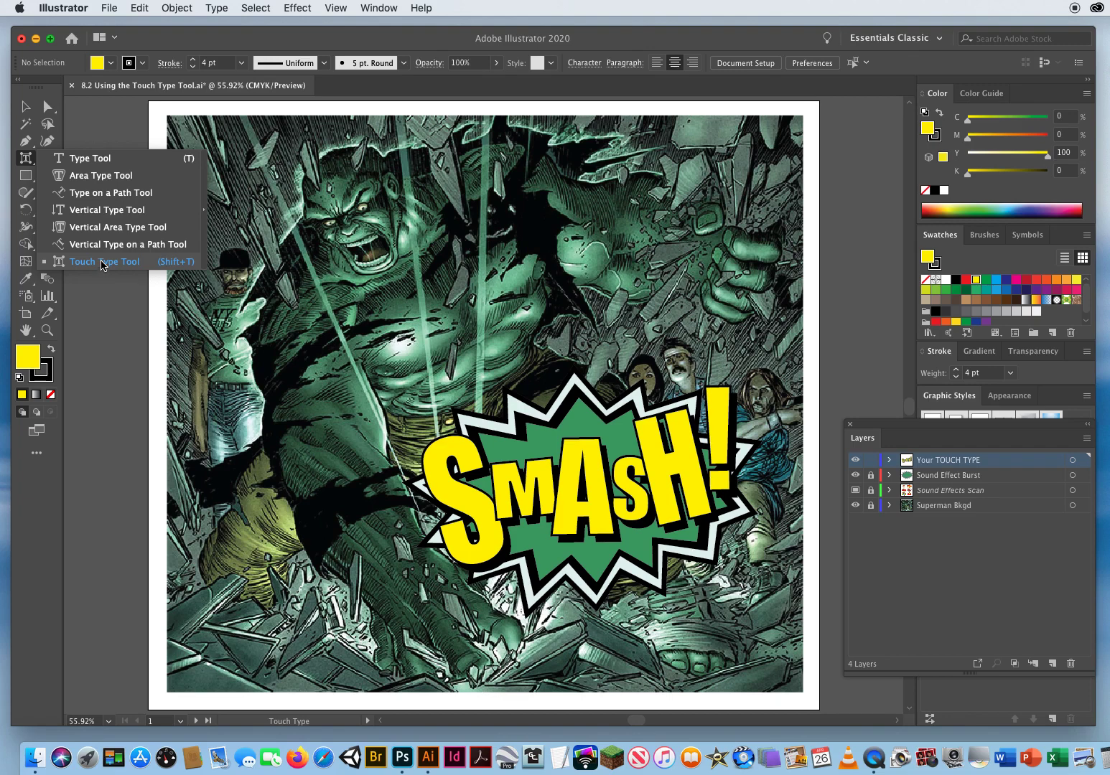
pyautogui.click(89, 158)
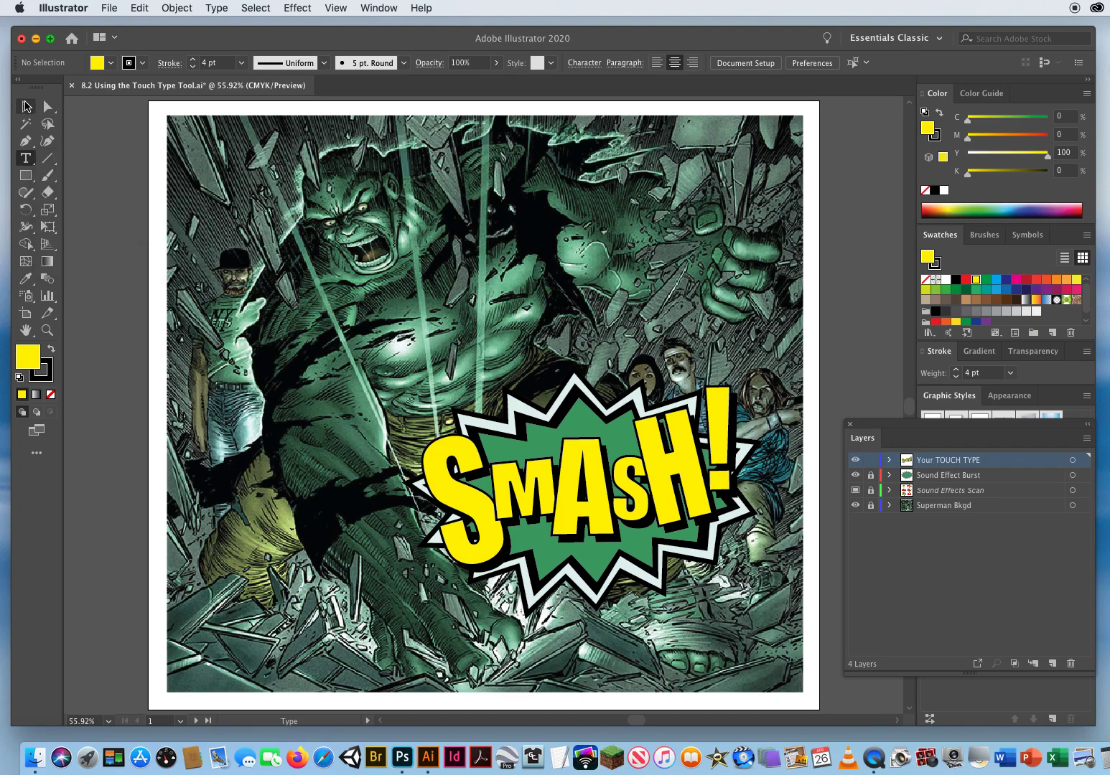
pyautogui.click(26, 106)
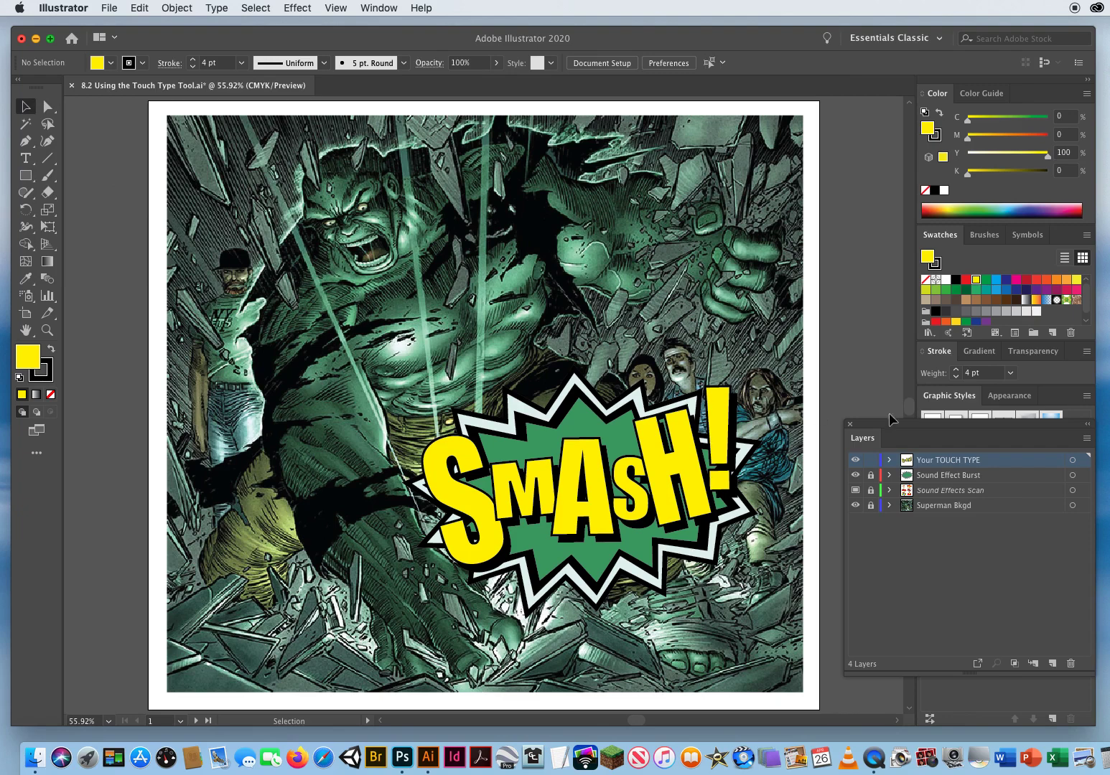